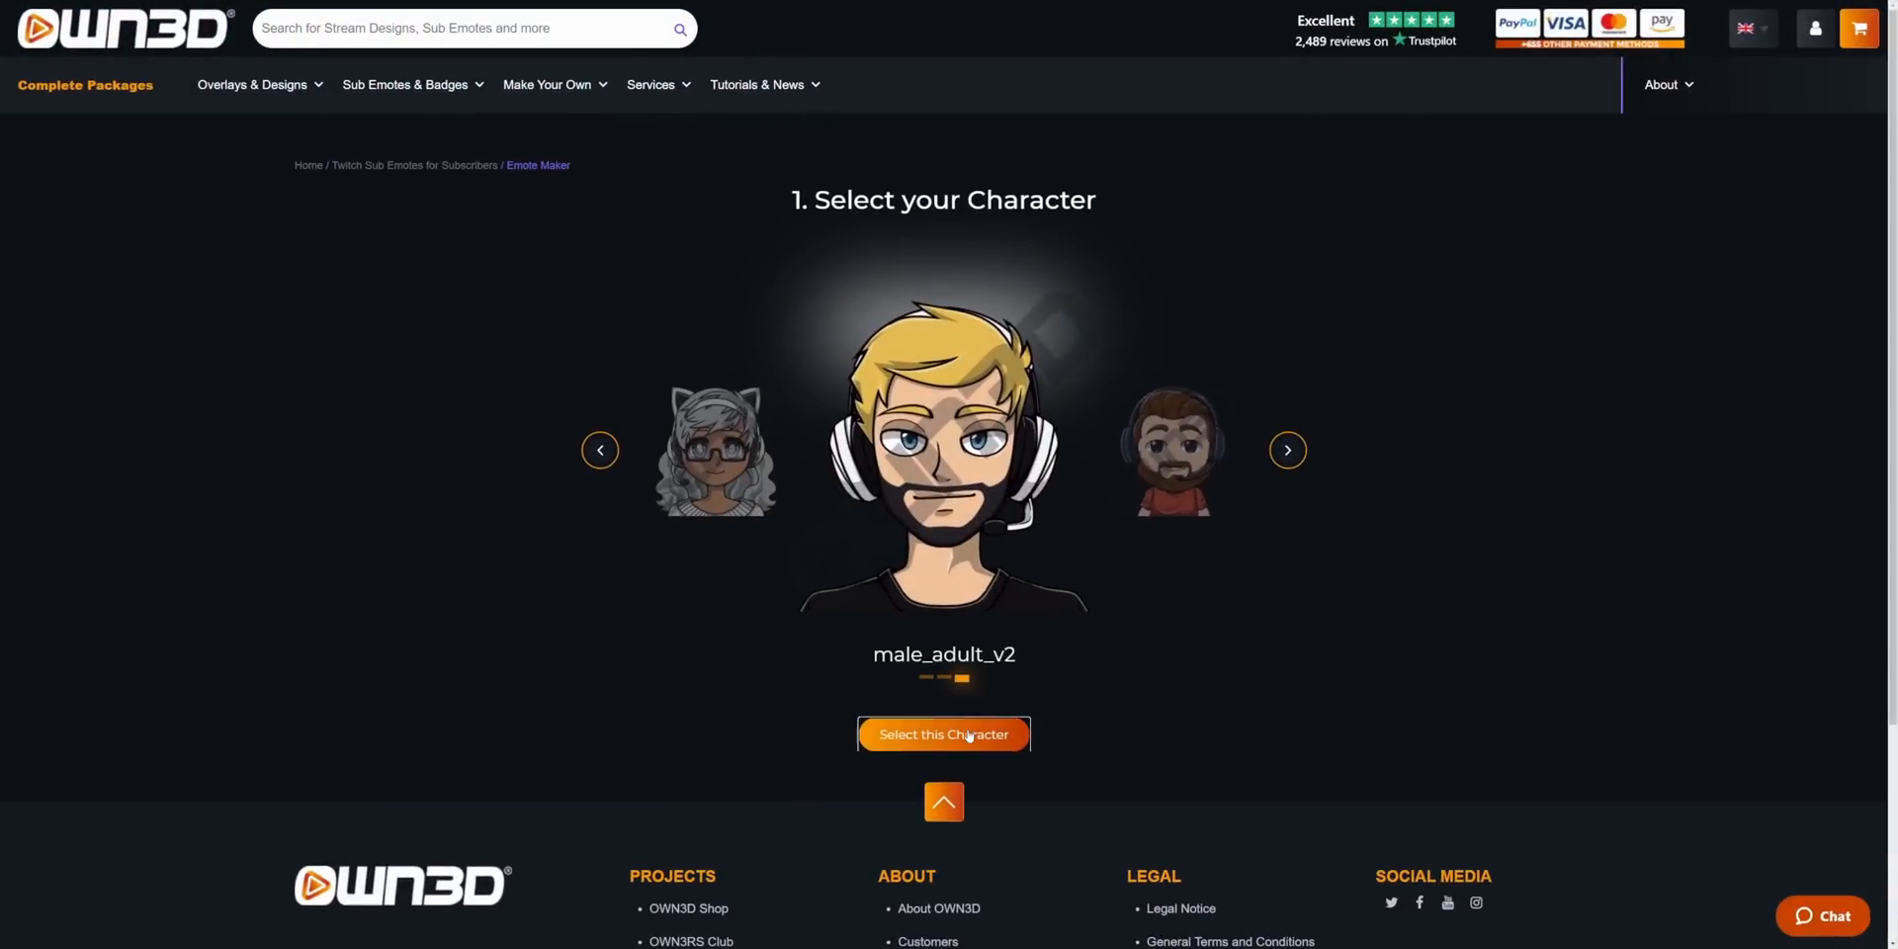
Step: Pick the bearded male_adult_v2 character in OWN3D and scroll down to the emote options
click(943, 734)
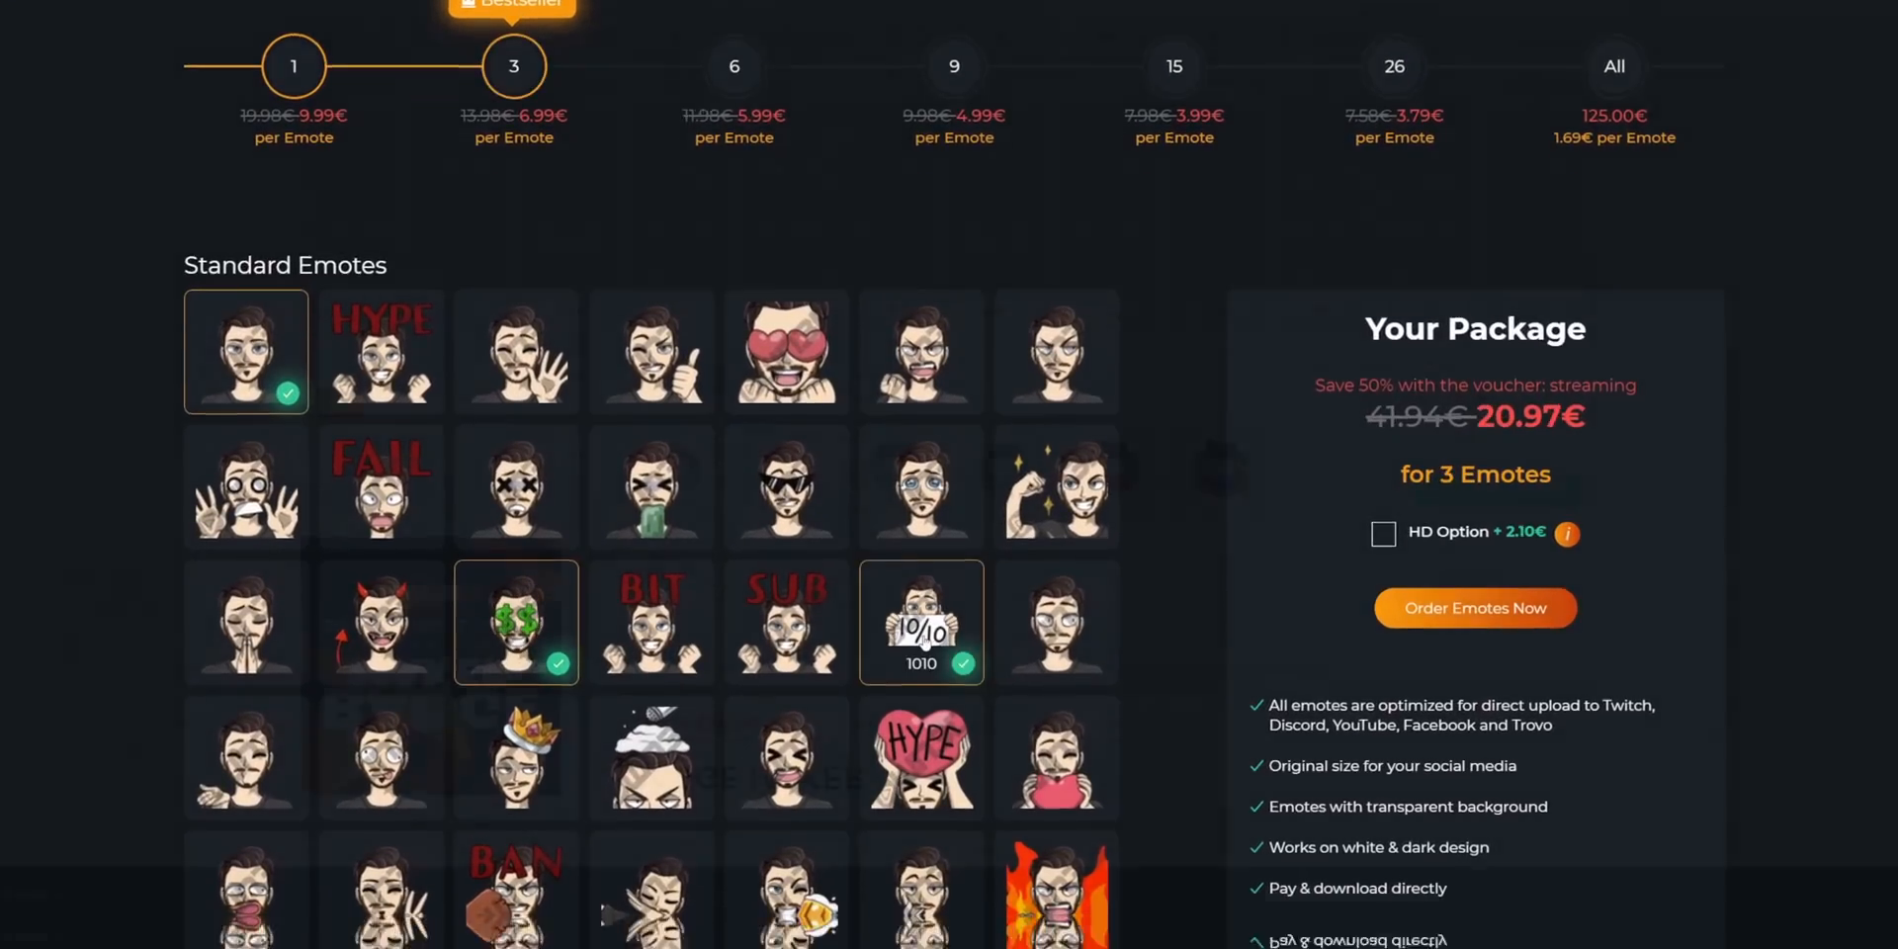
scroll(down, 3)
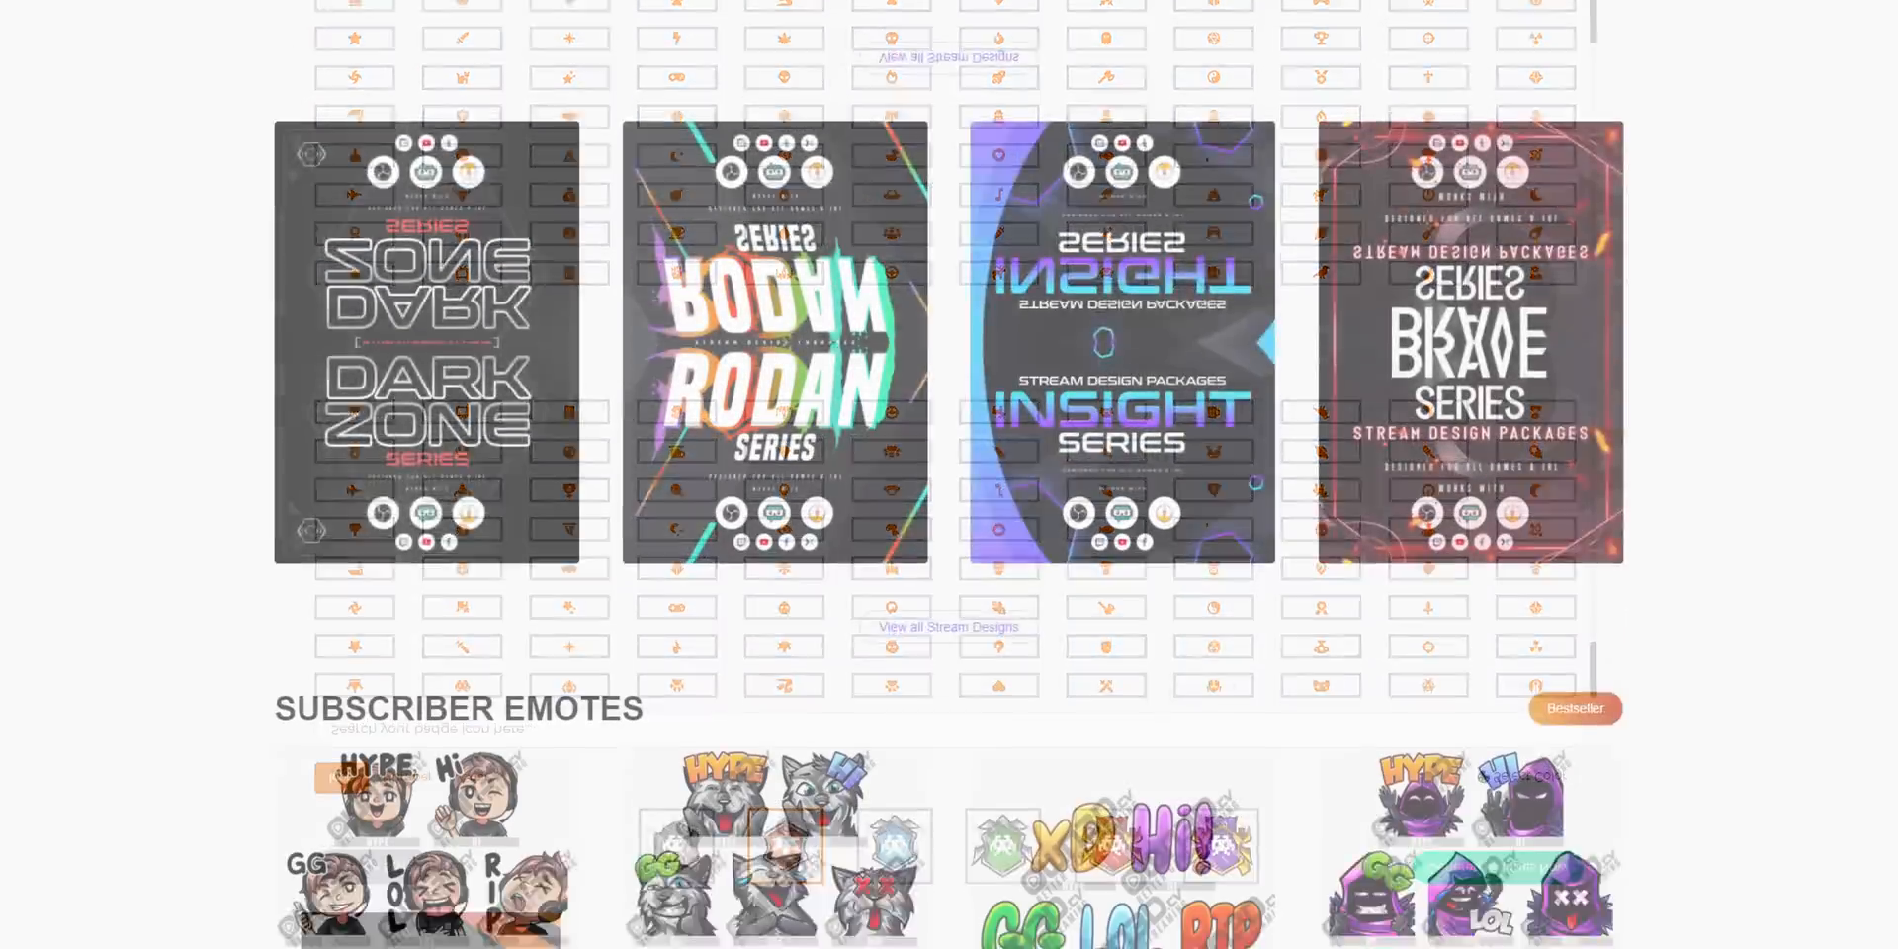
scroll(down, 3)
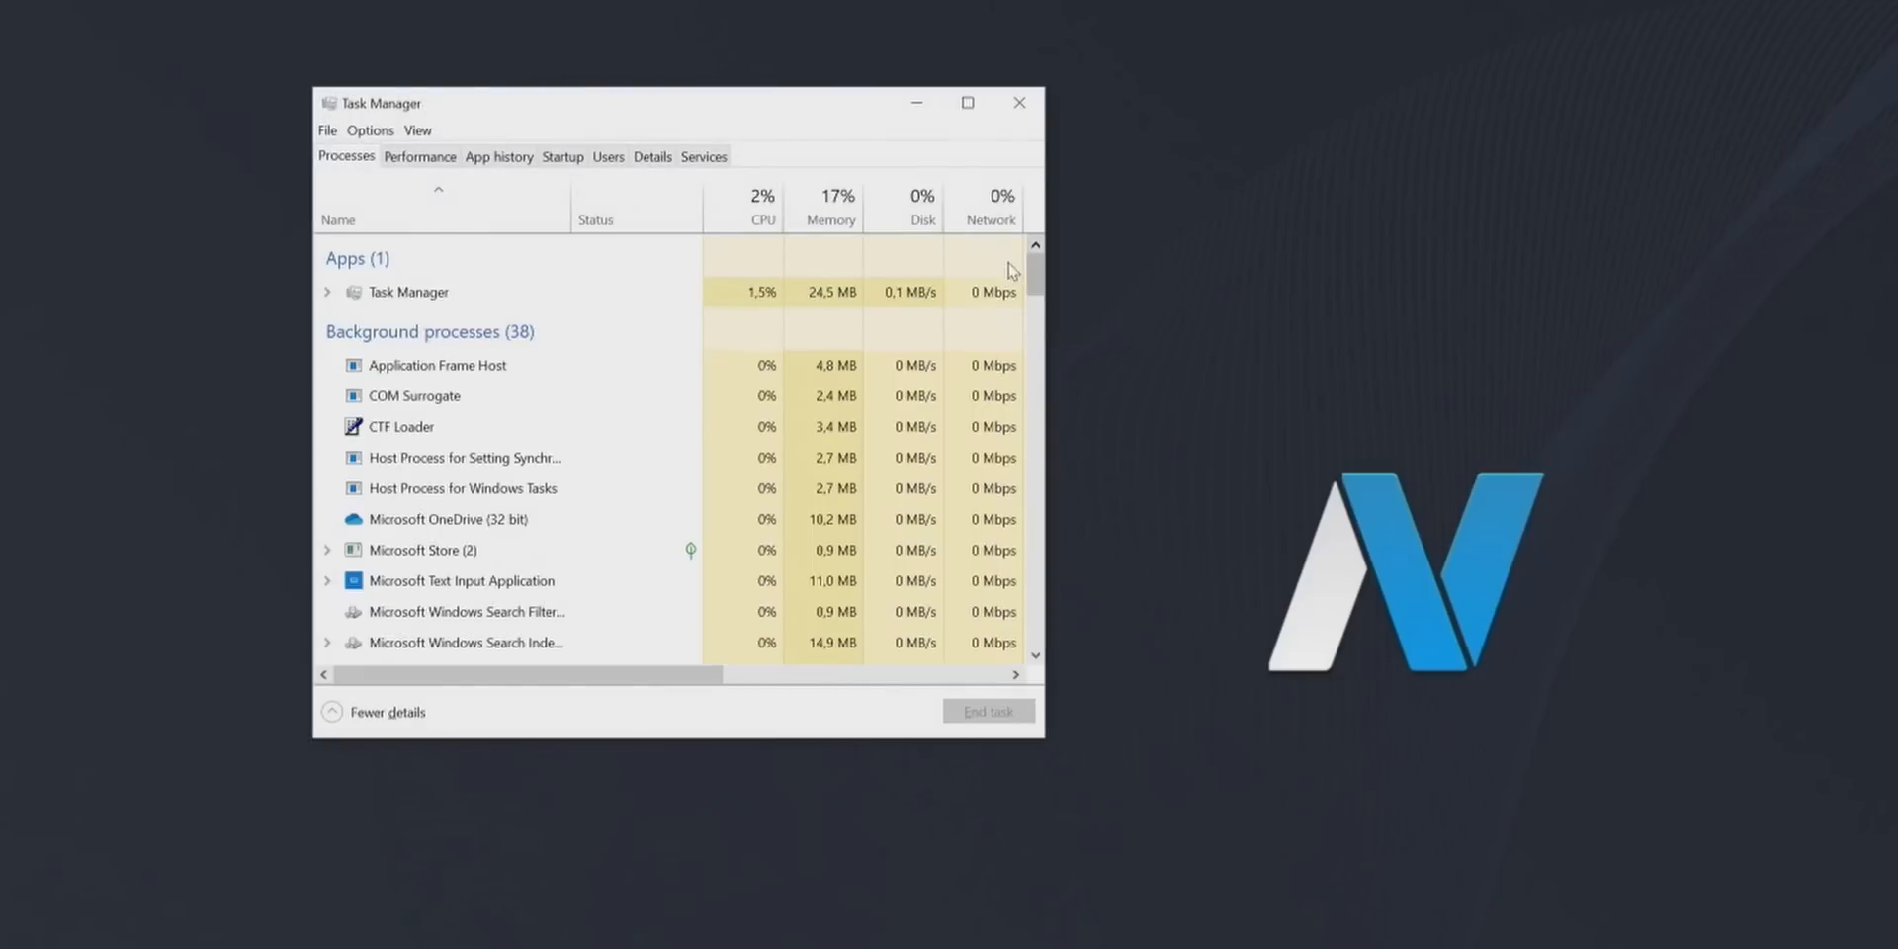
Step: Close Task Manager and restart Windows from the Start menu power options
click(419, 156)
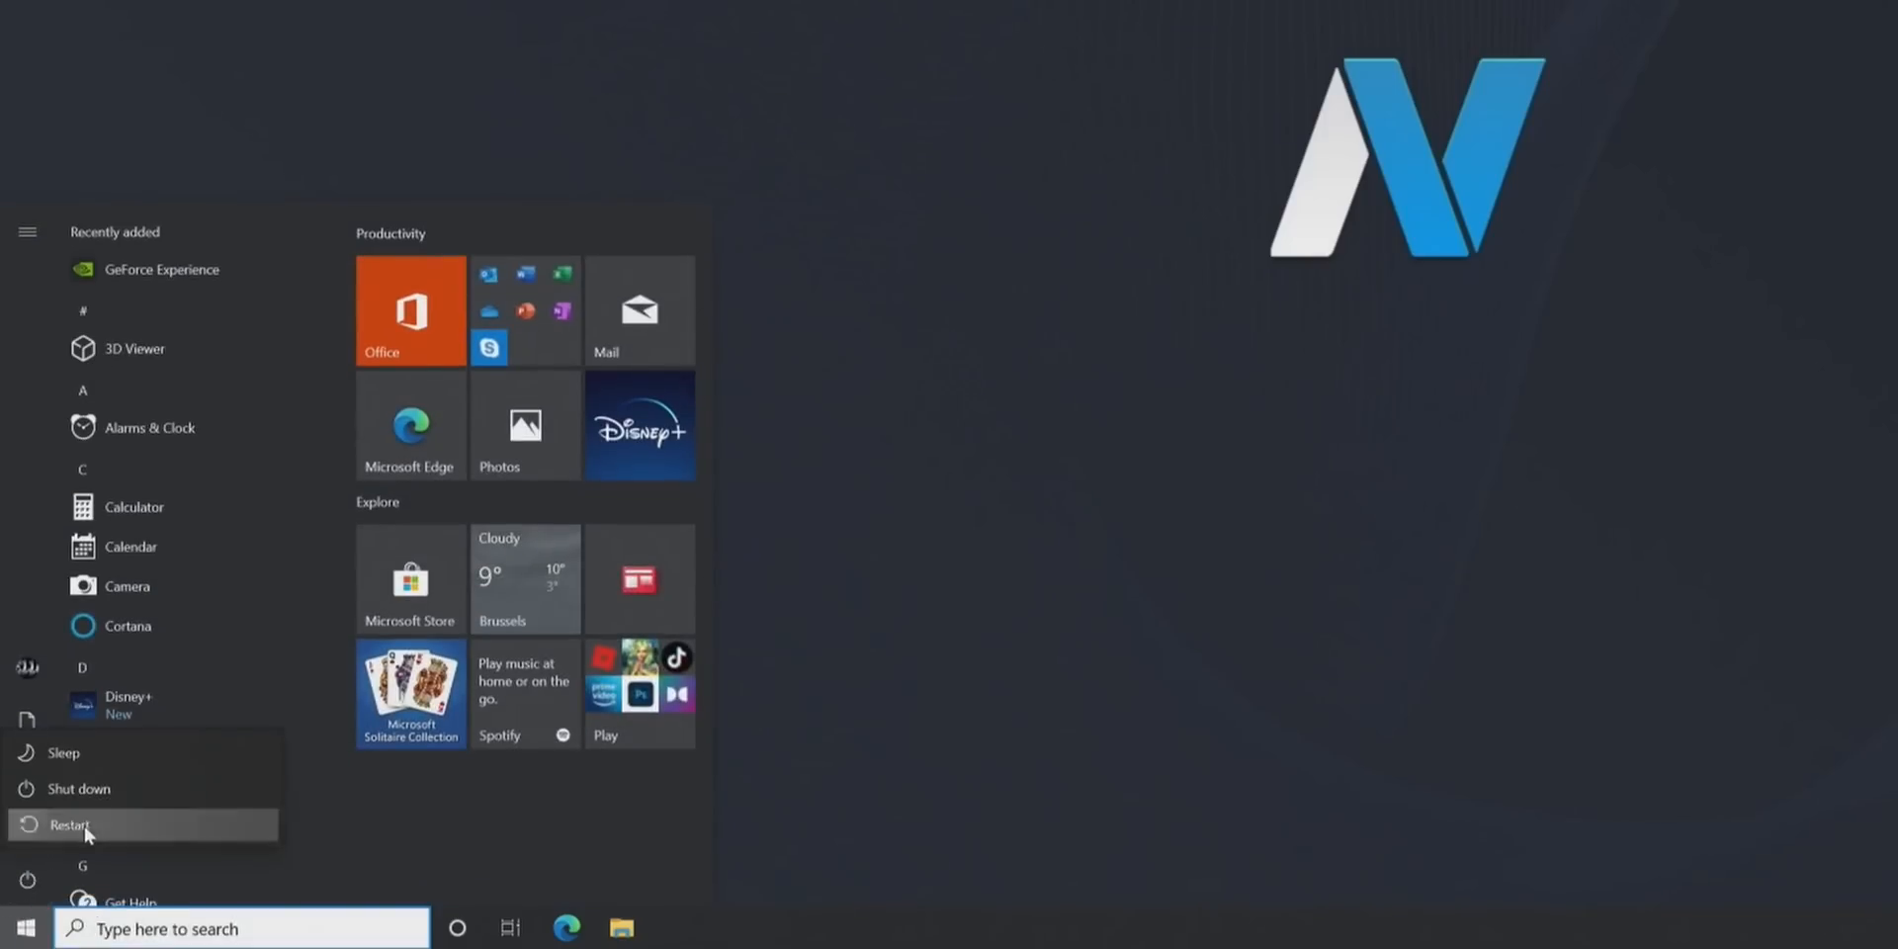
click(69, 825)
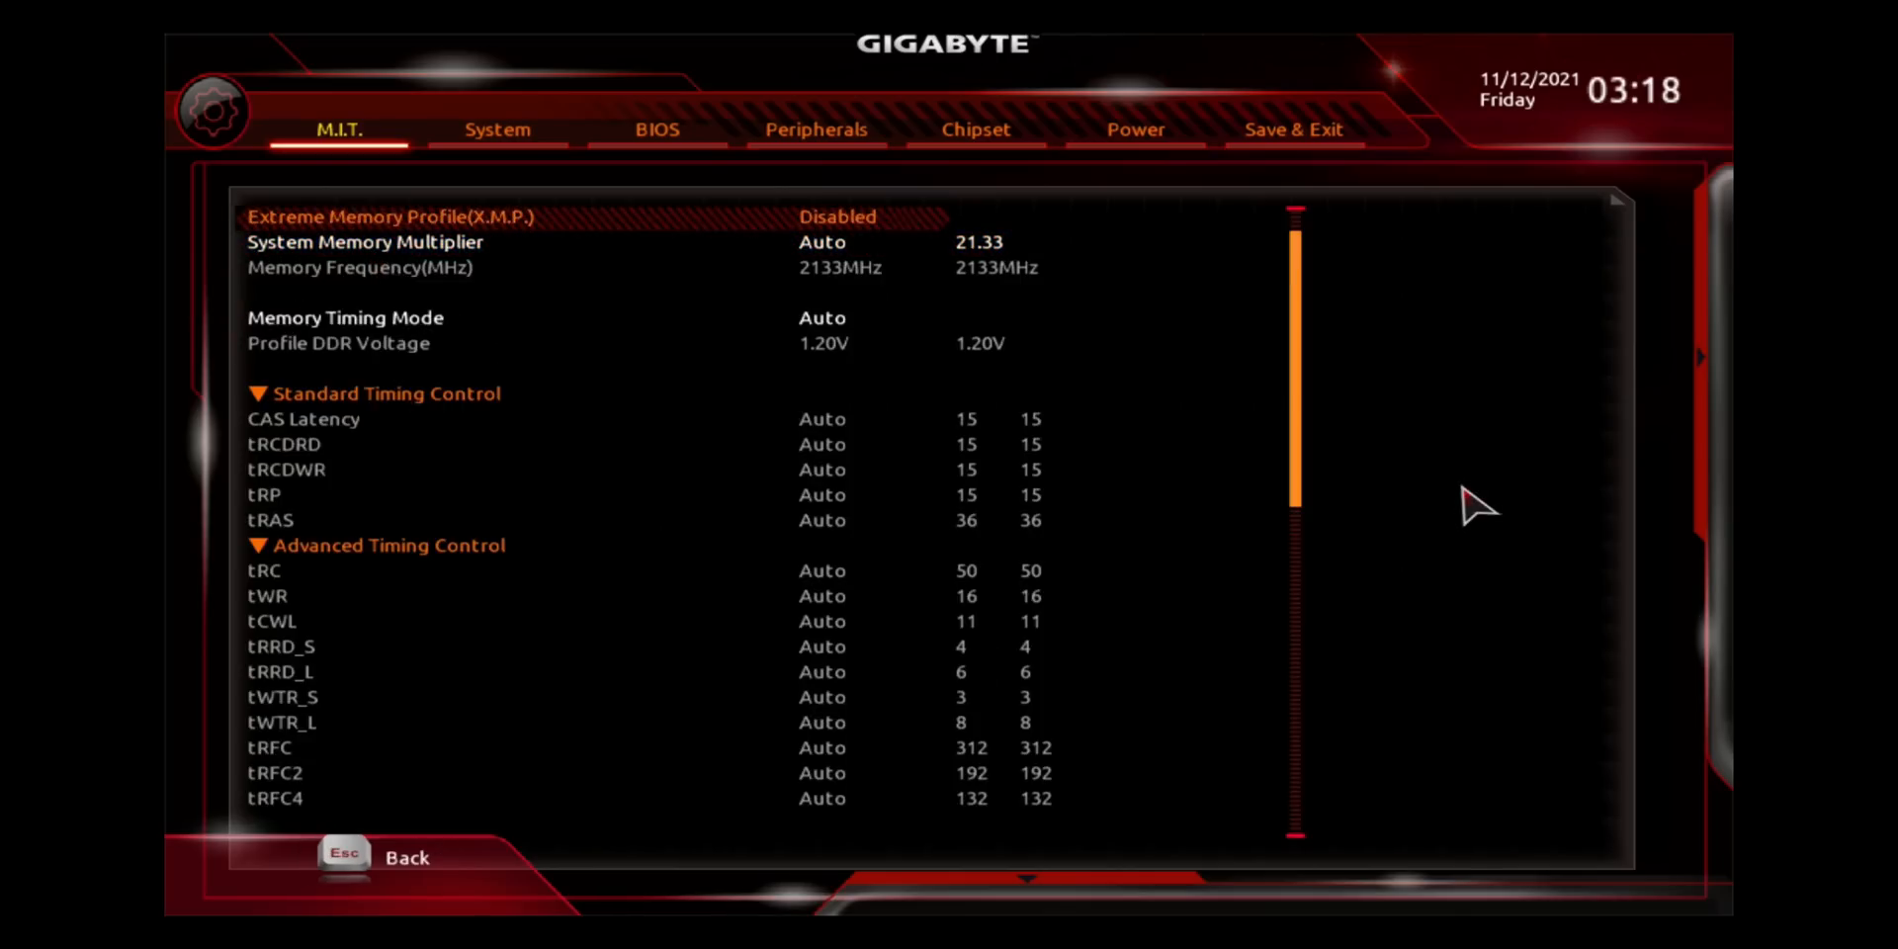
click(835, 216)
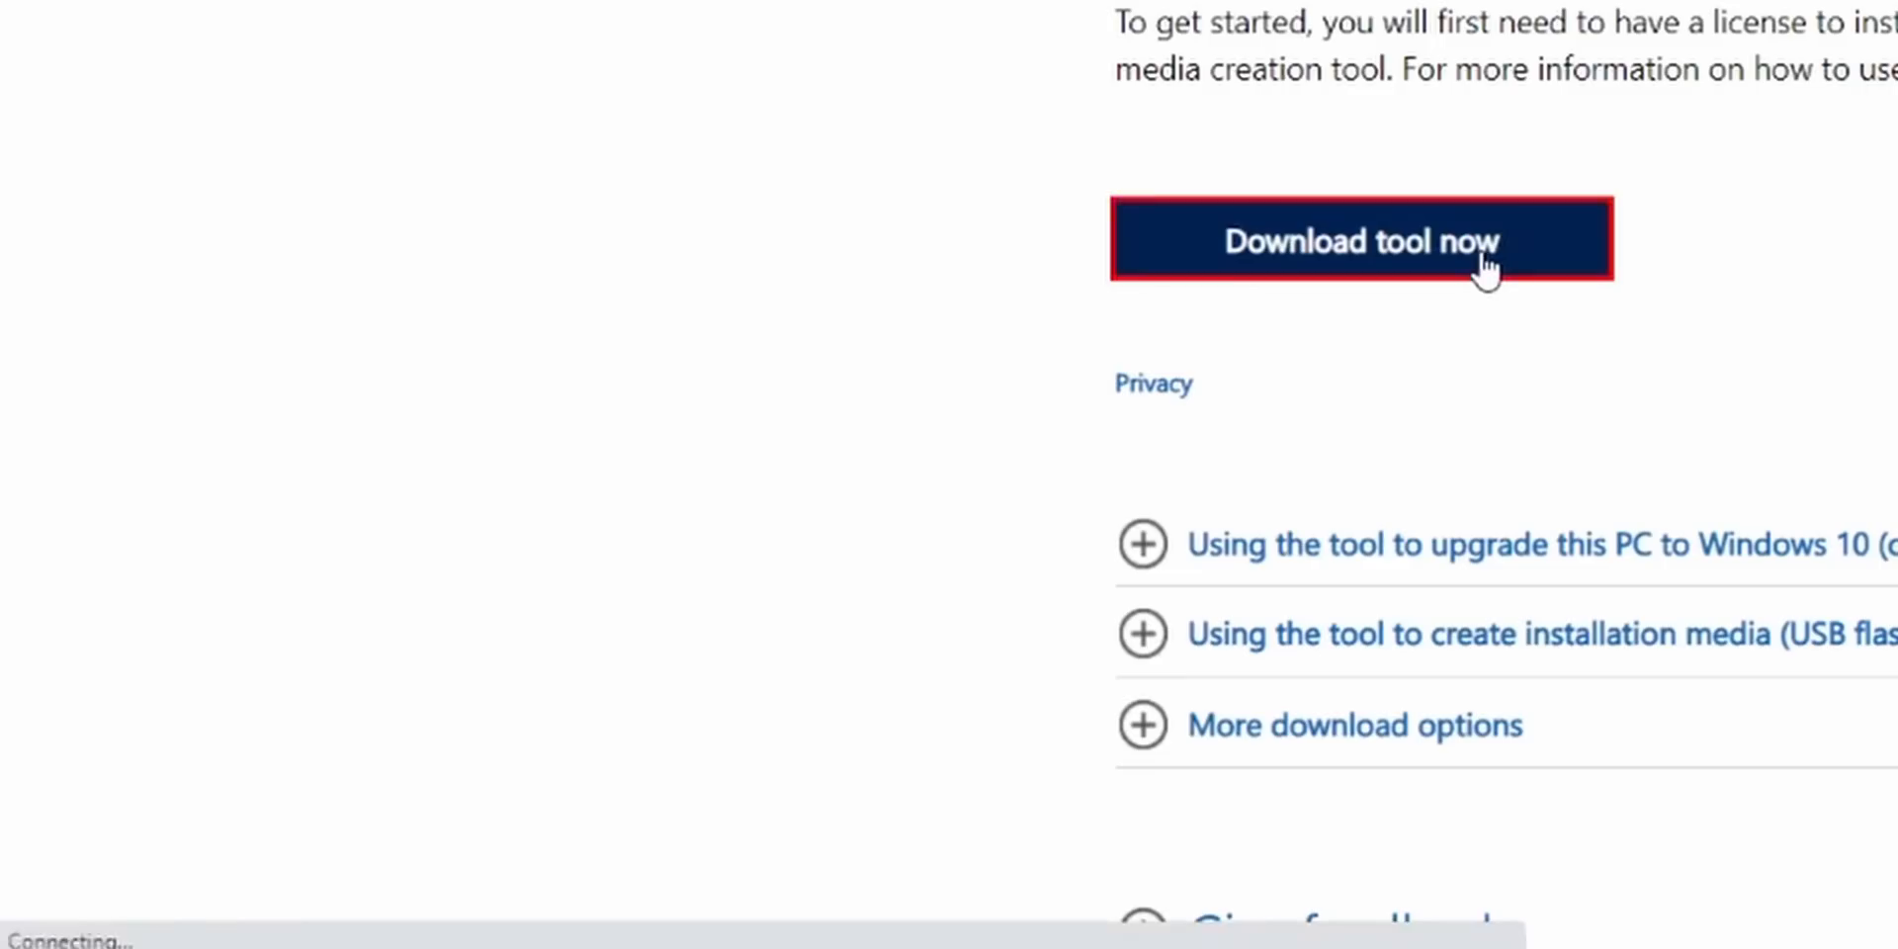
Step: Download the Windows 10 media creation tool from Microsoft's download page
click(1361, 239)
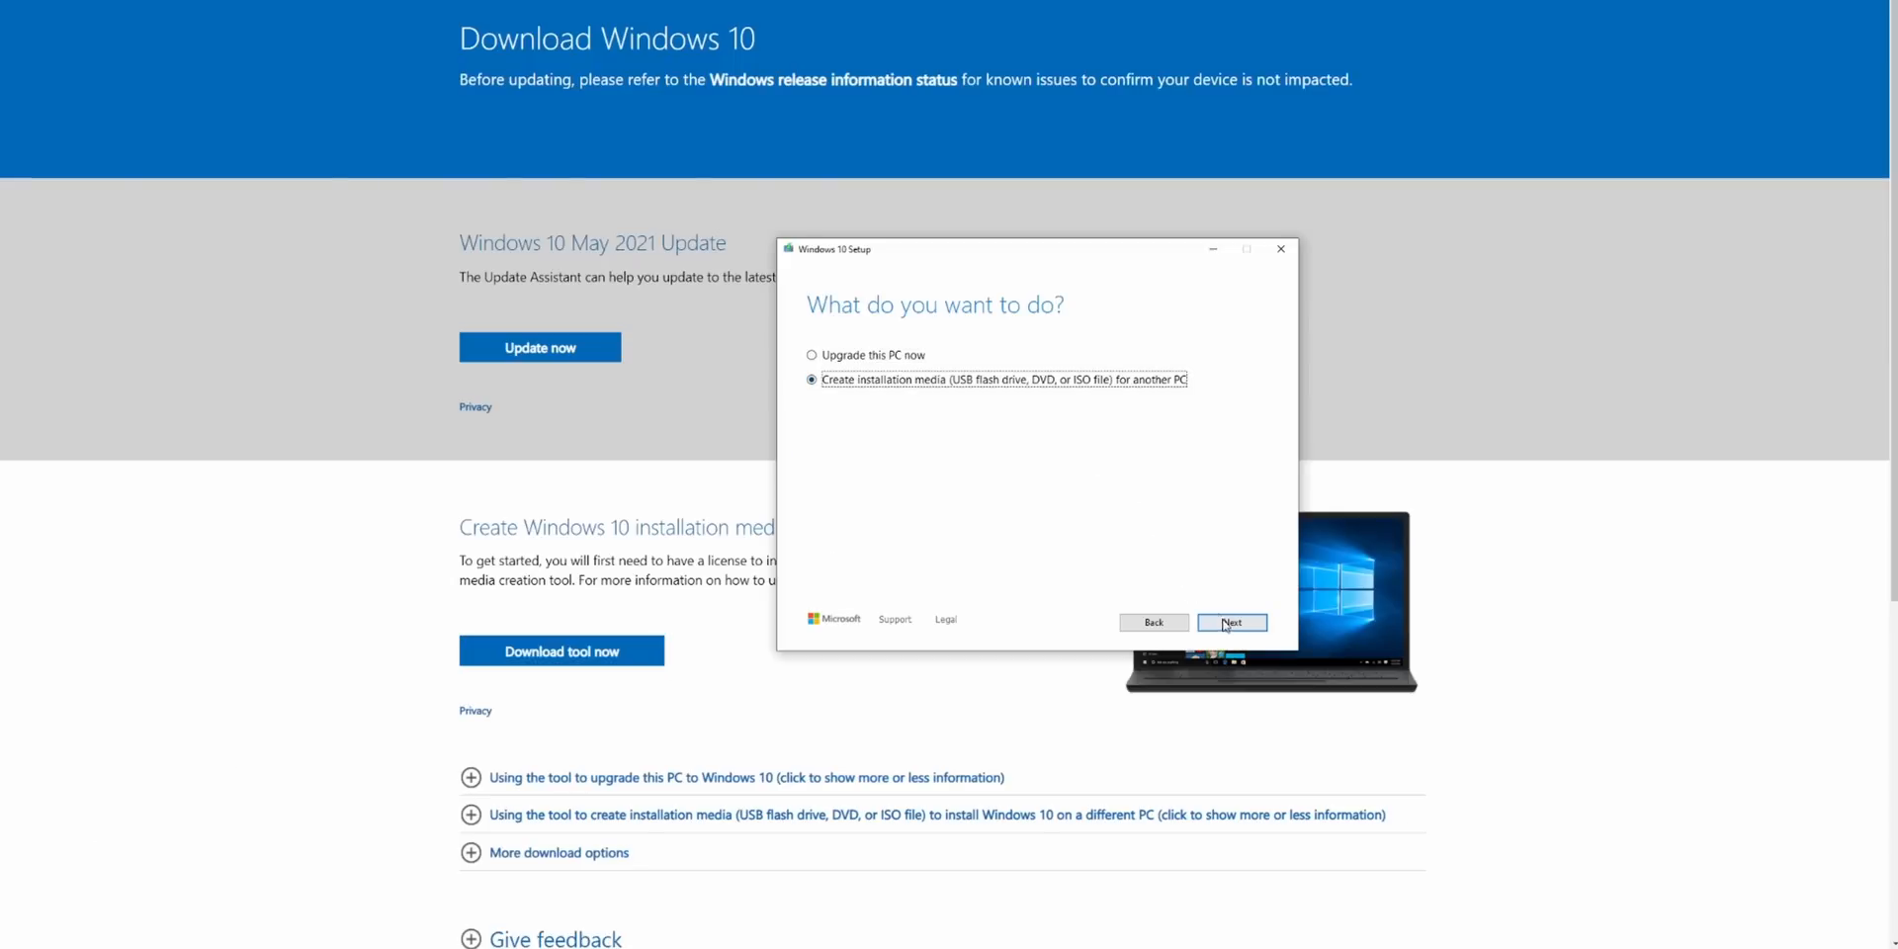
Step: Create installation media on a USB flash drive, targeting the UDISK 2.0 removable drive
click(1230, 622)
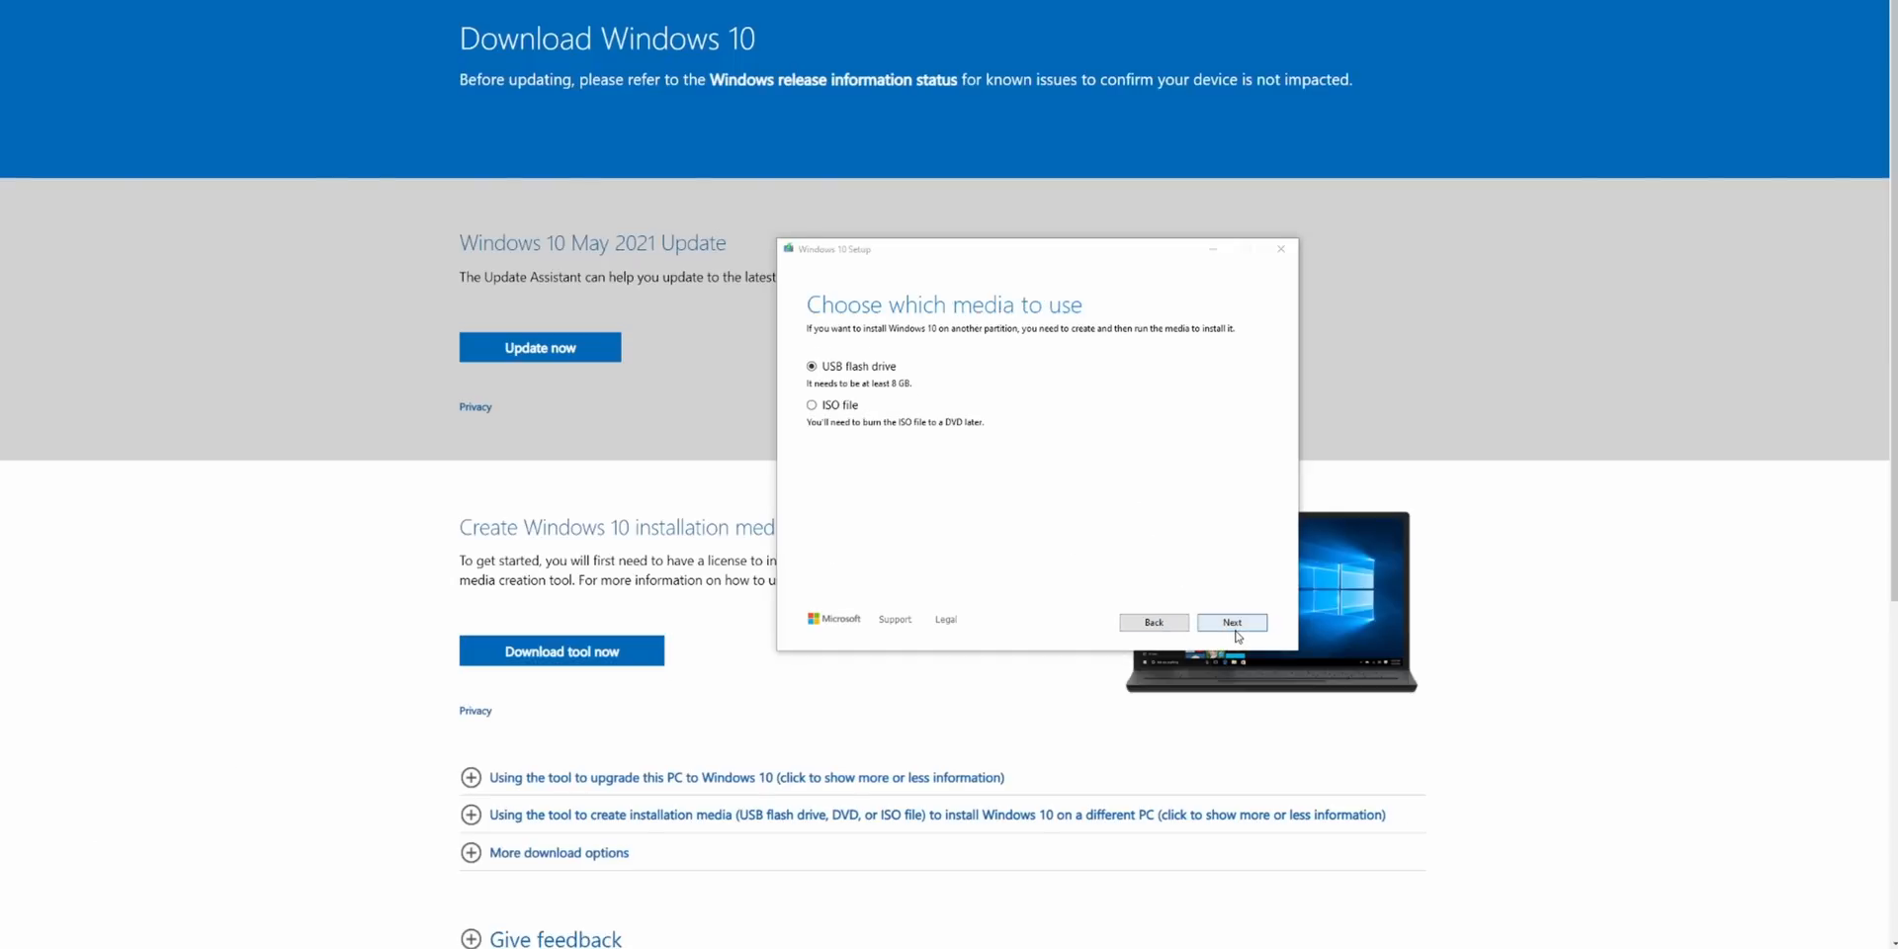
click(1231, 621)
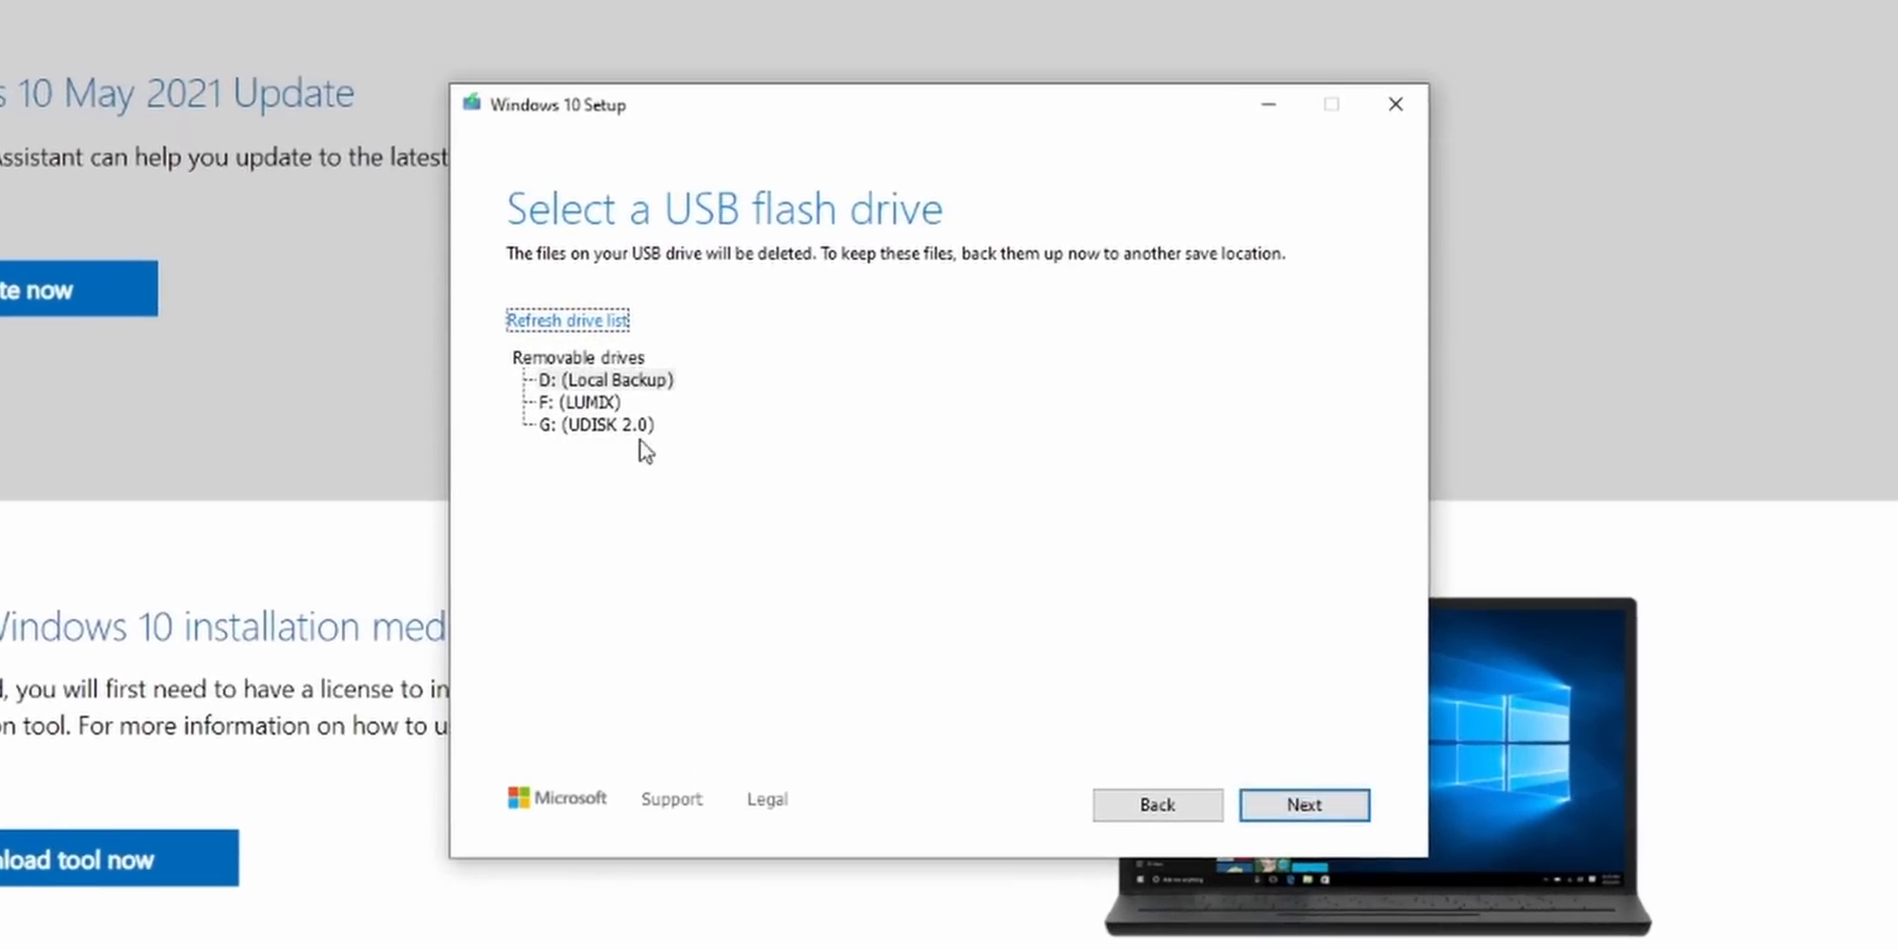
click(1304, 804)
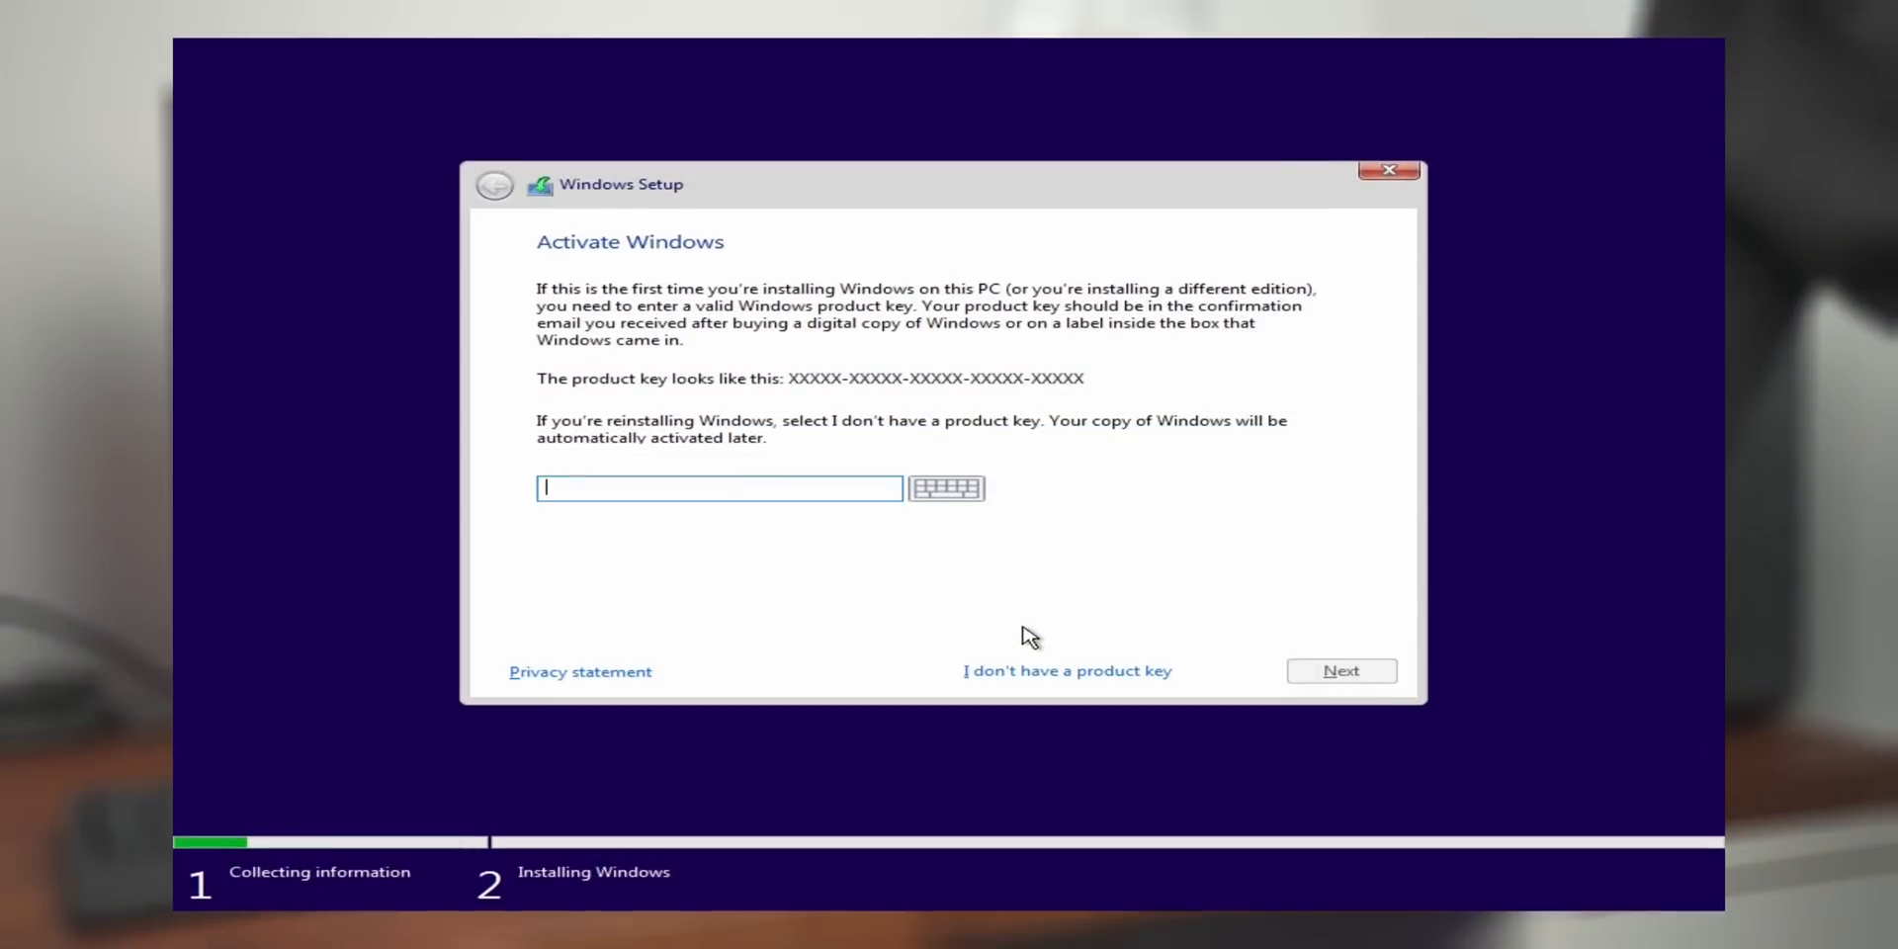
Step: Skip the product key and accept the Windows license terms
click(1067, 670)
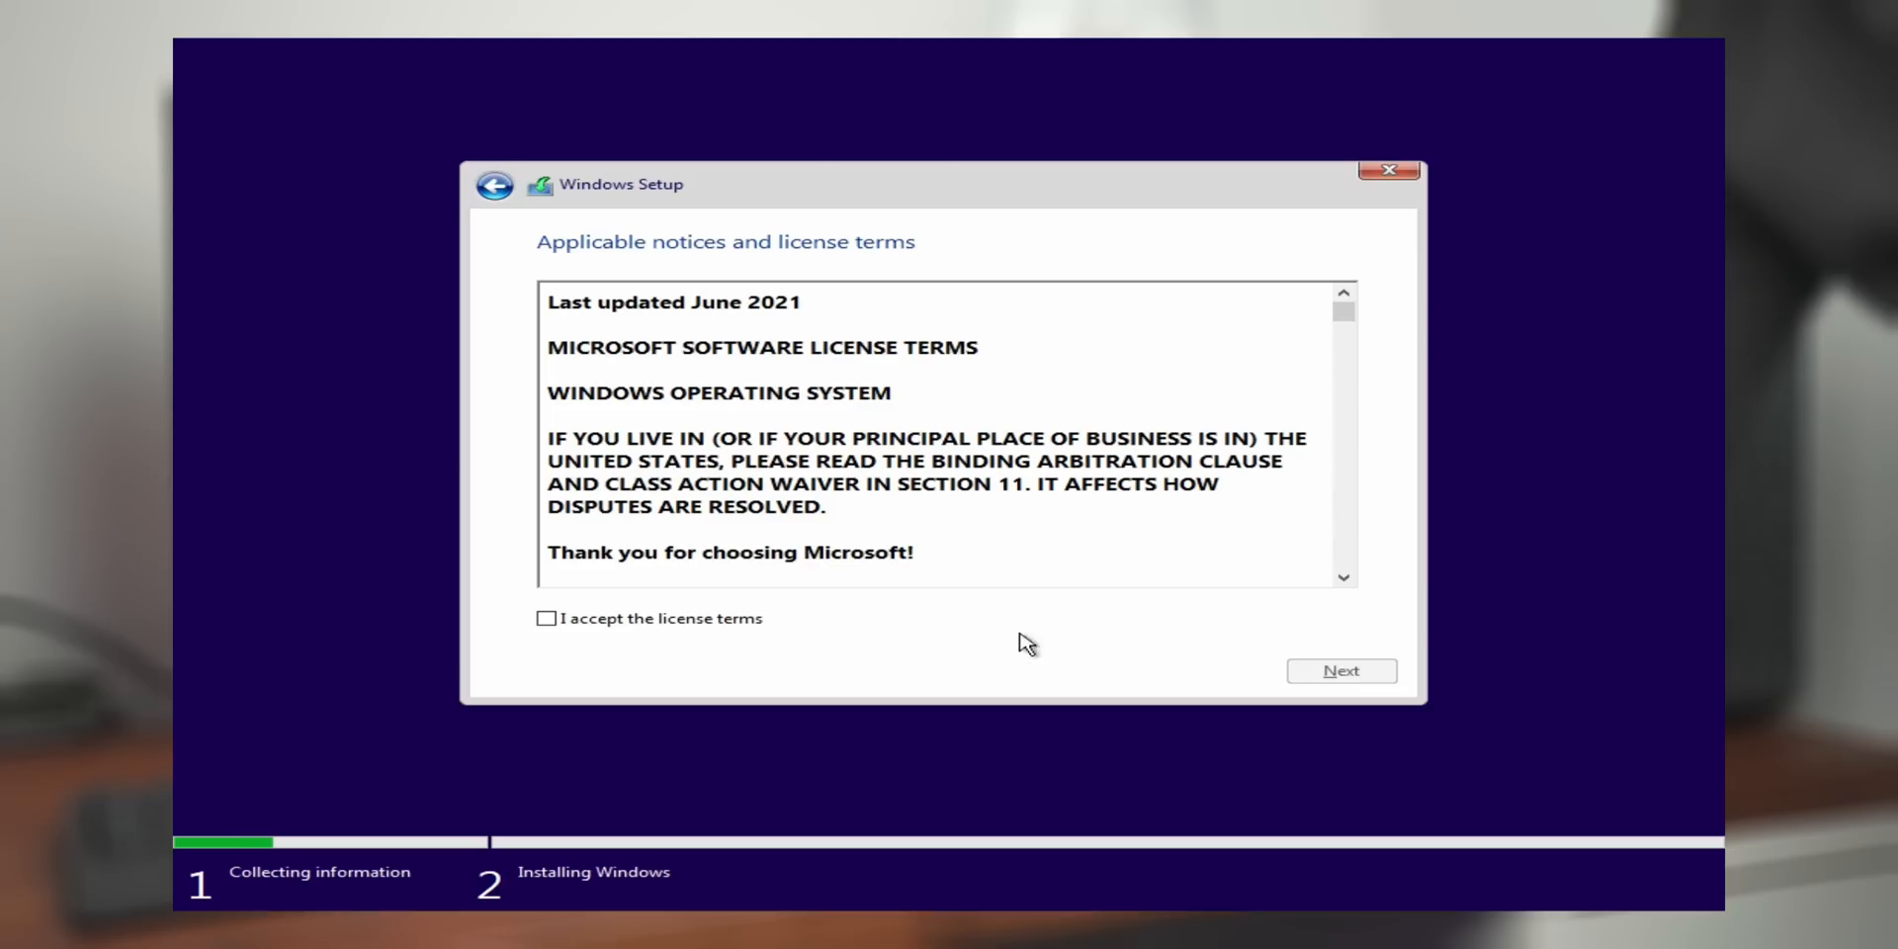
click(546, 619)
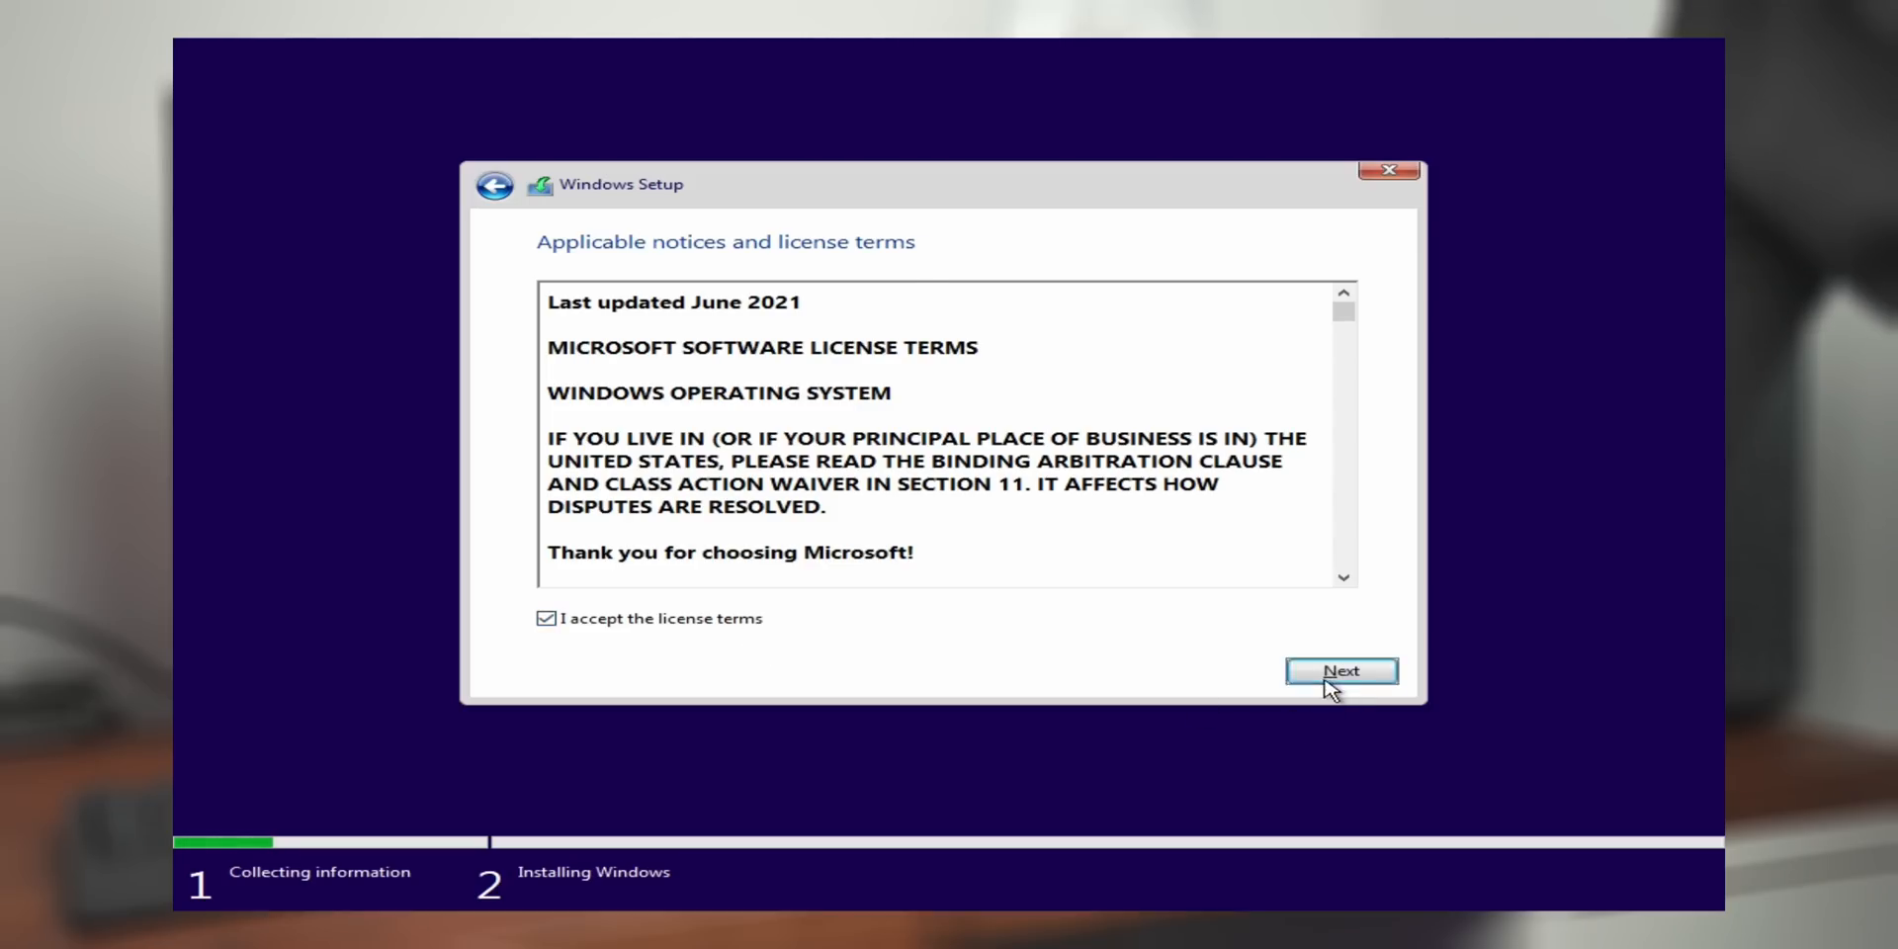
click(1340, 670)
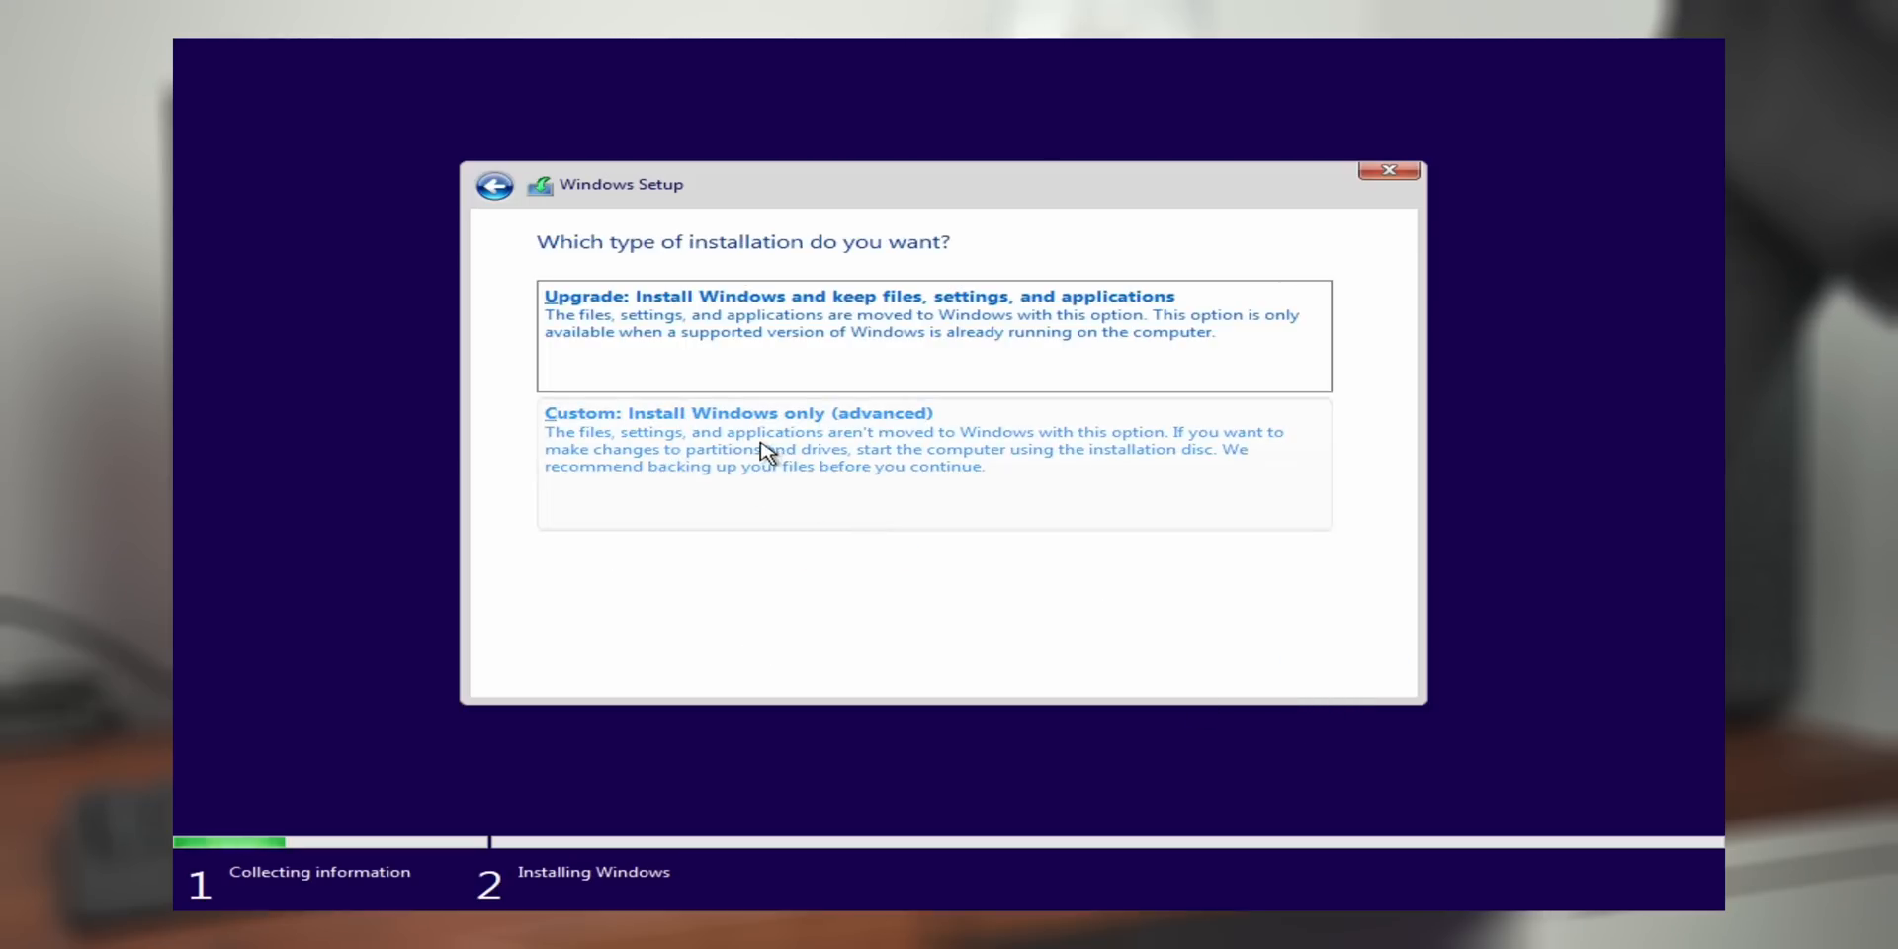
Step: Choose a custom install and start installing onto Drive 1's unallocated space
click(736, 413)
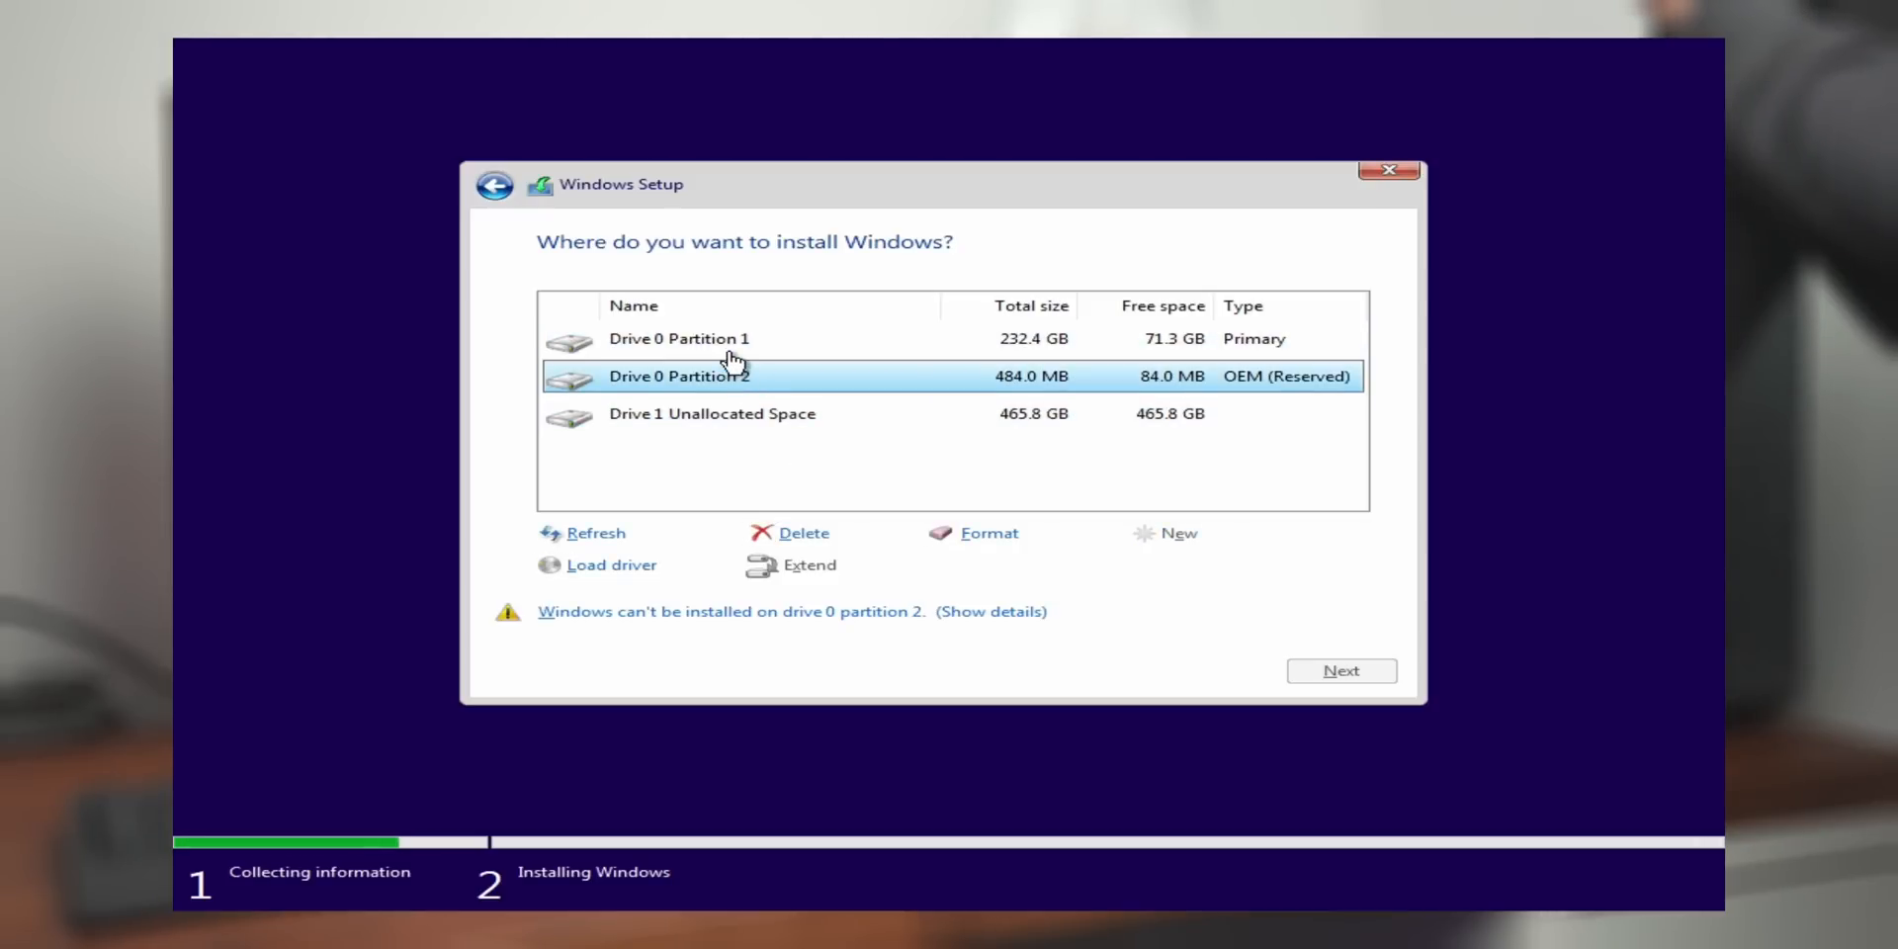
mouse_move(722, 390)
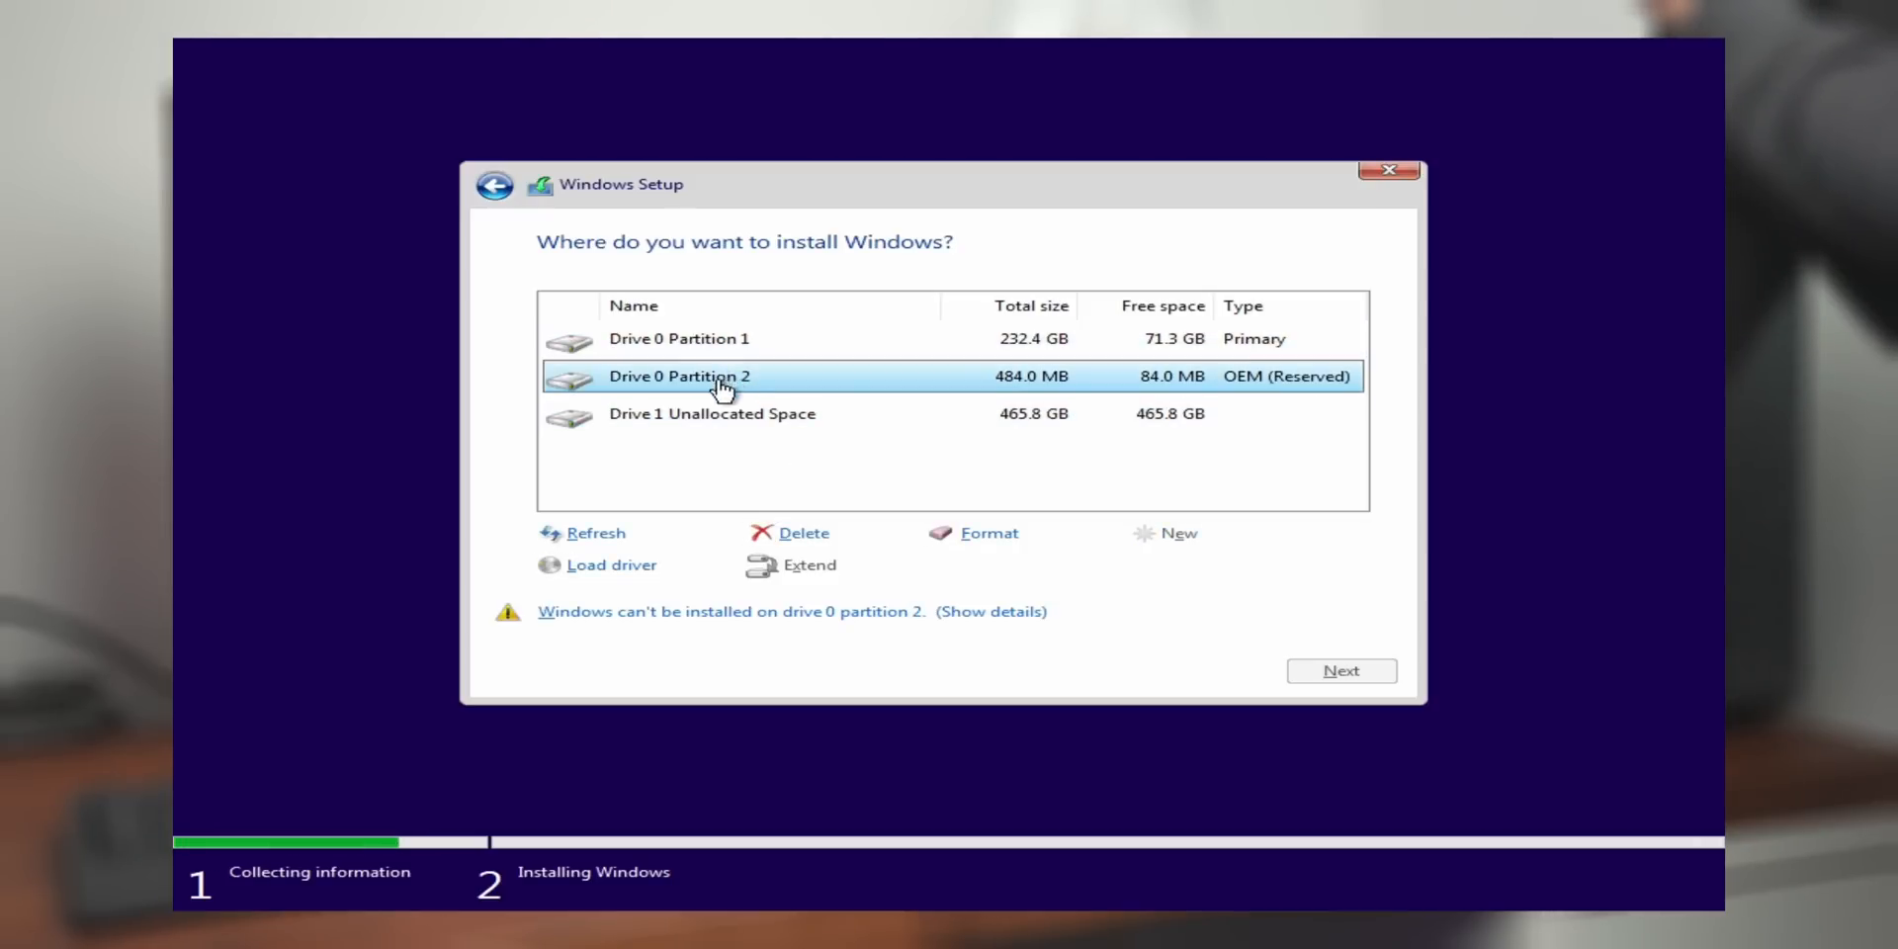
click(712, 413)
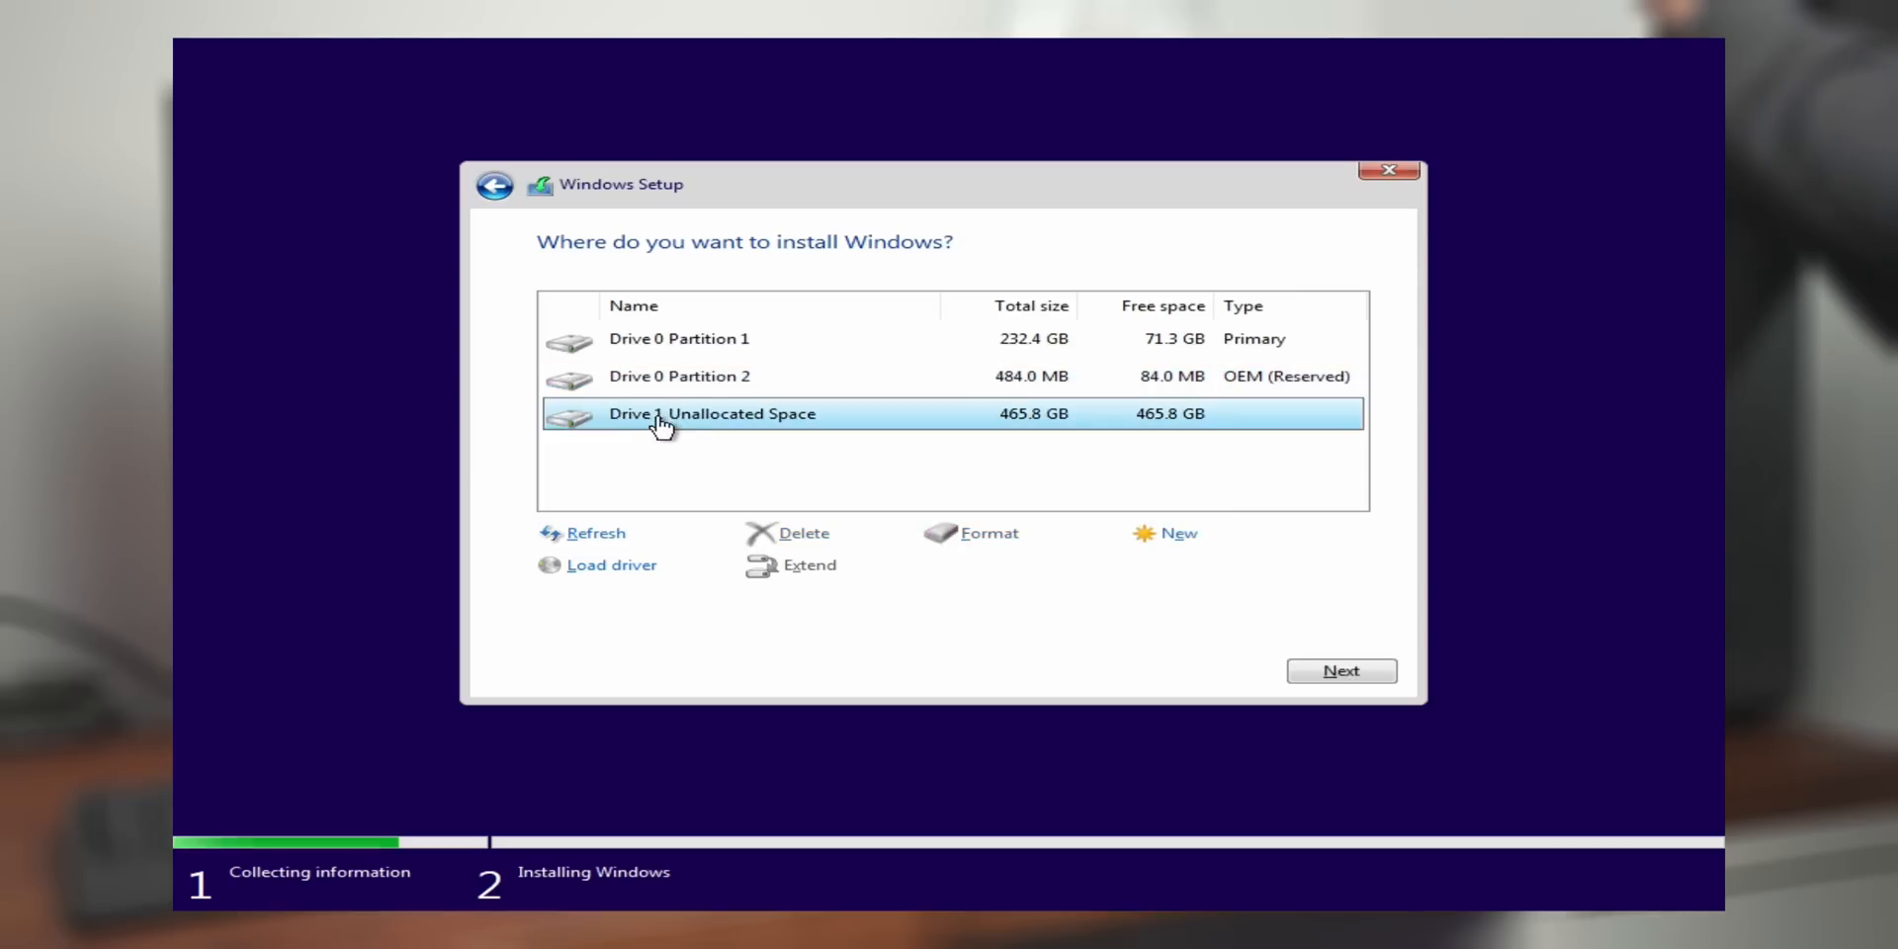
mouse_move(1023, 426)
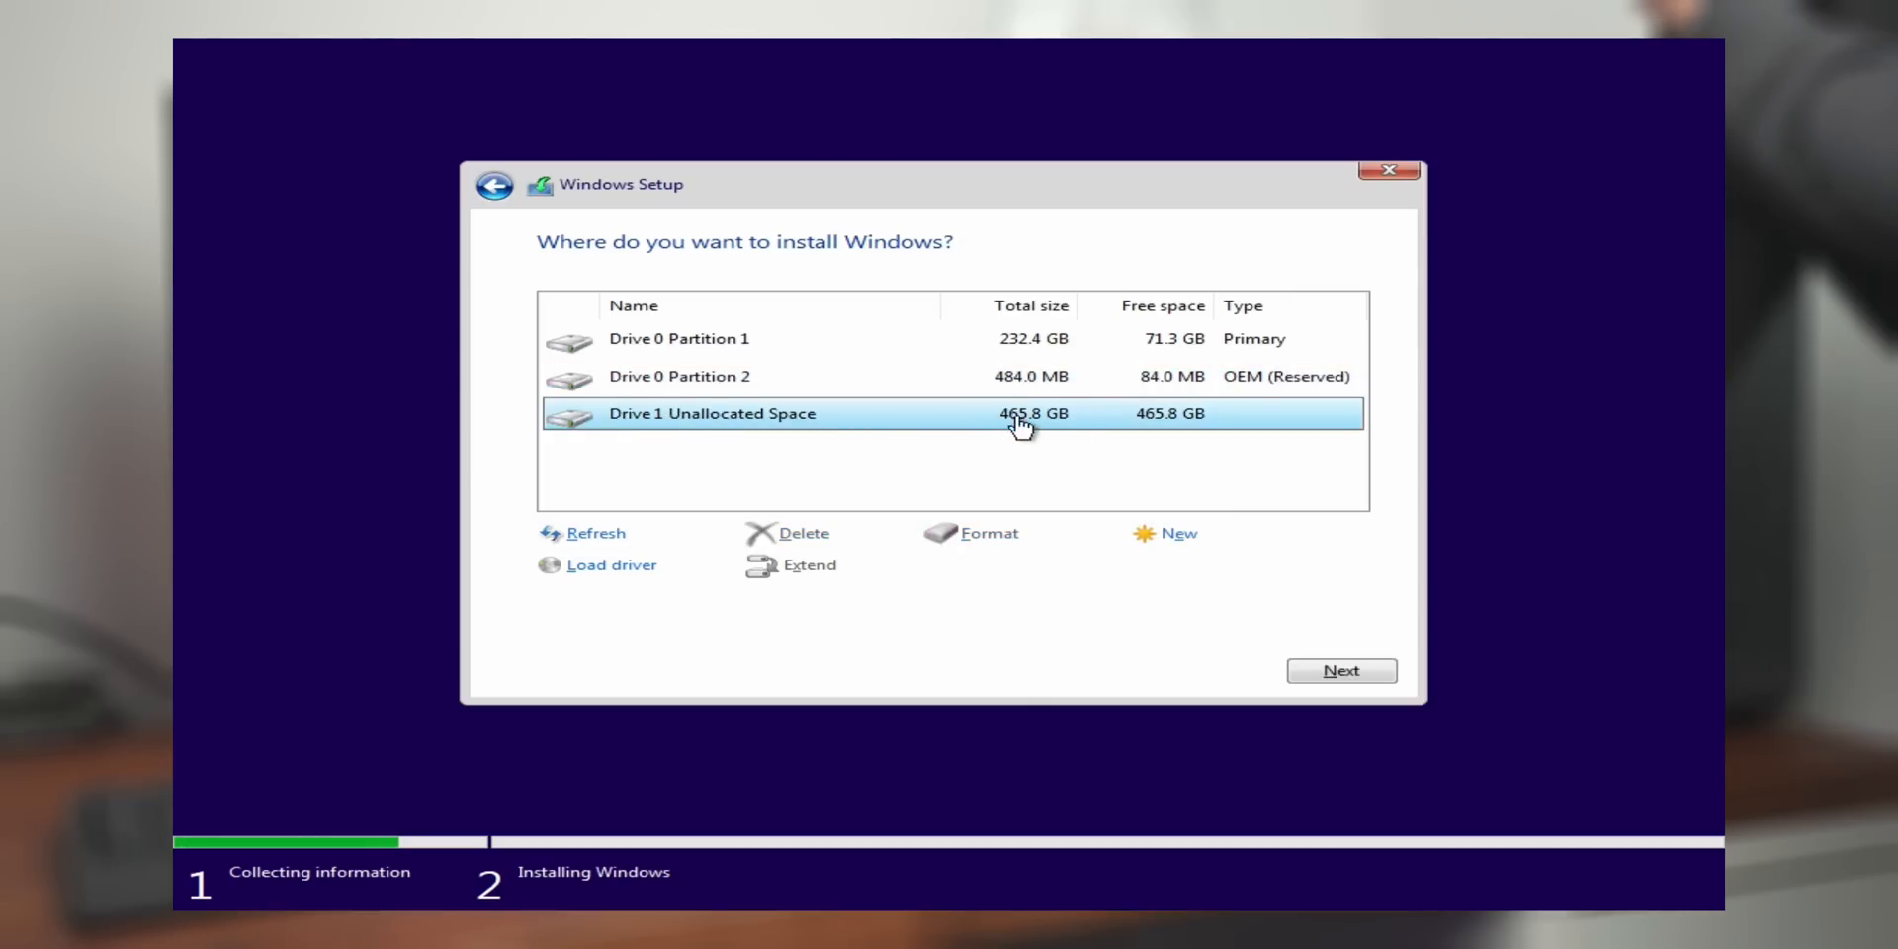
click(1342, 671)
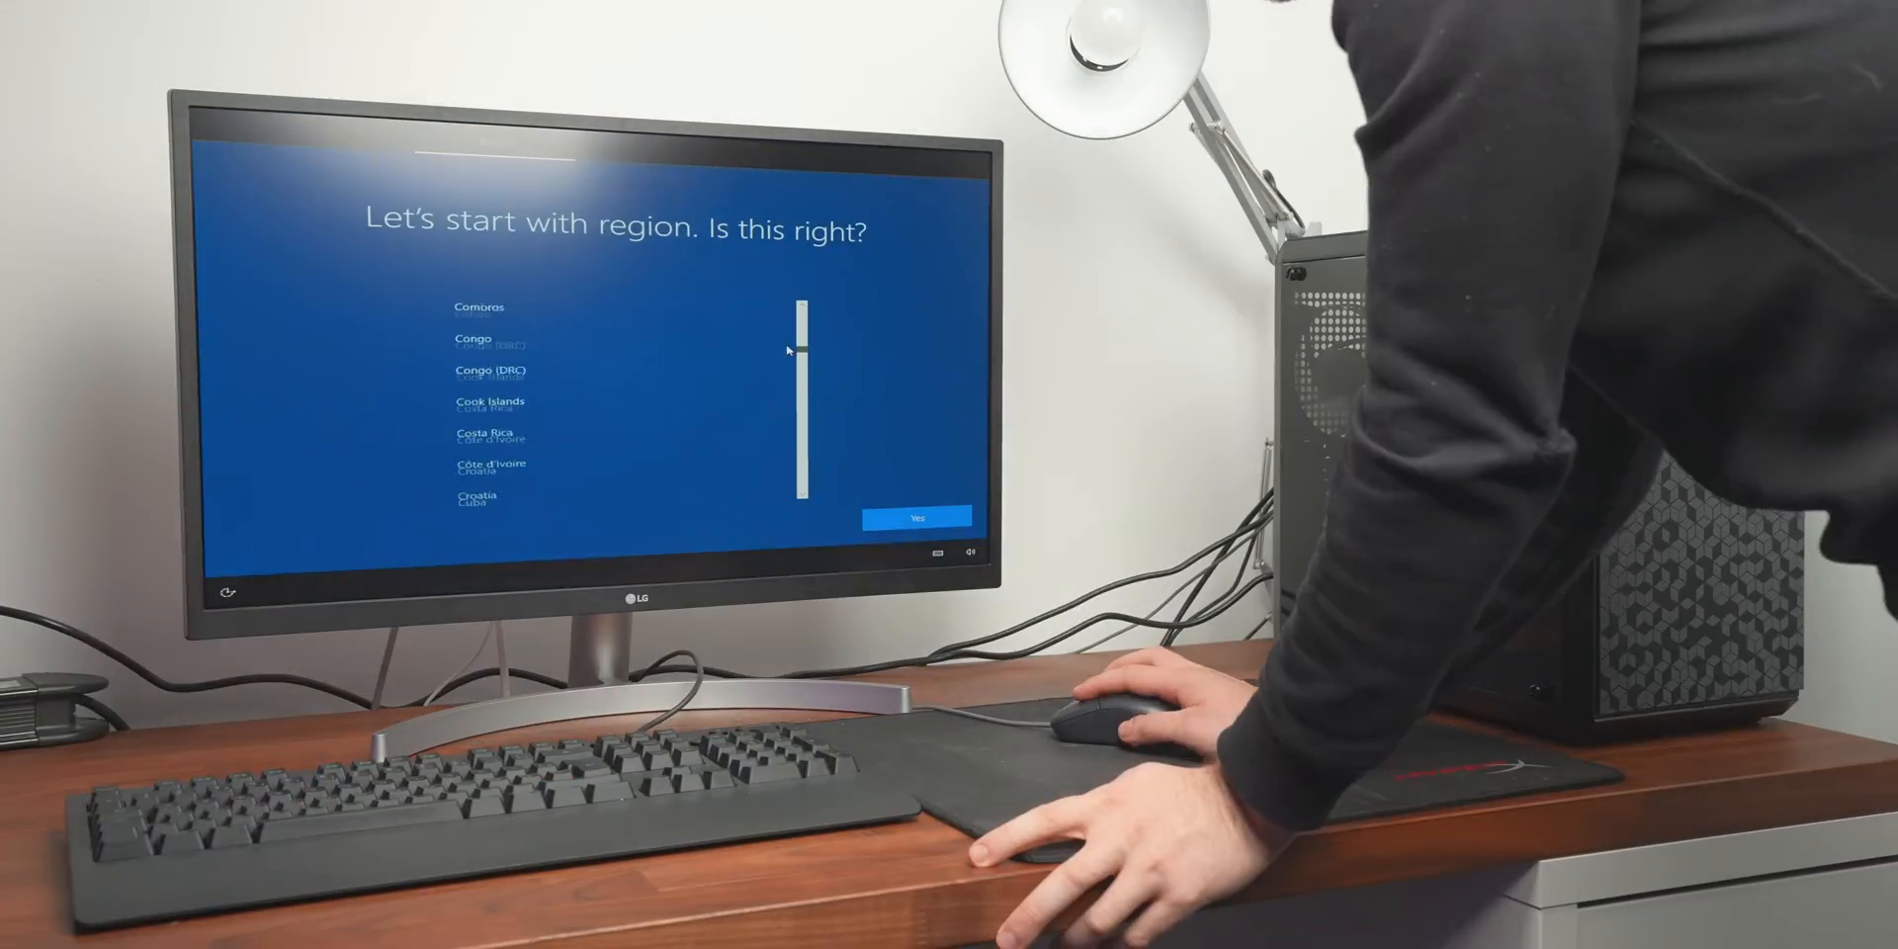
Step: Confirm the selected region on the first-boot setup screen
click(919, 516)
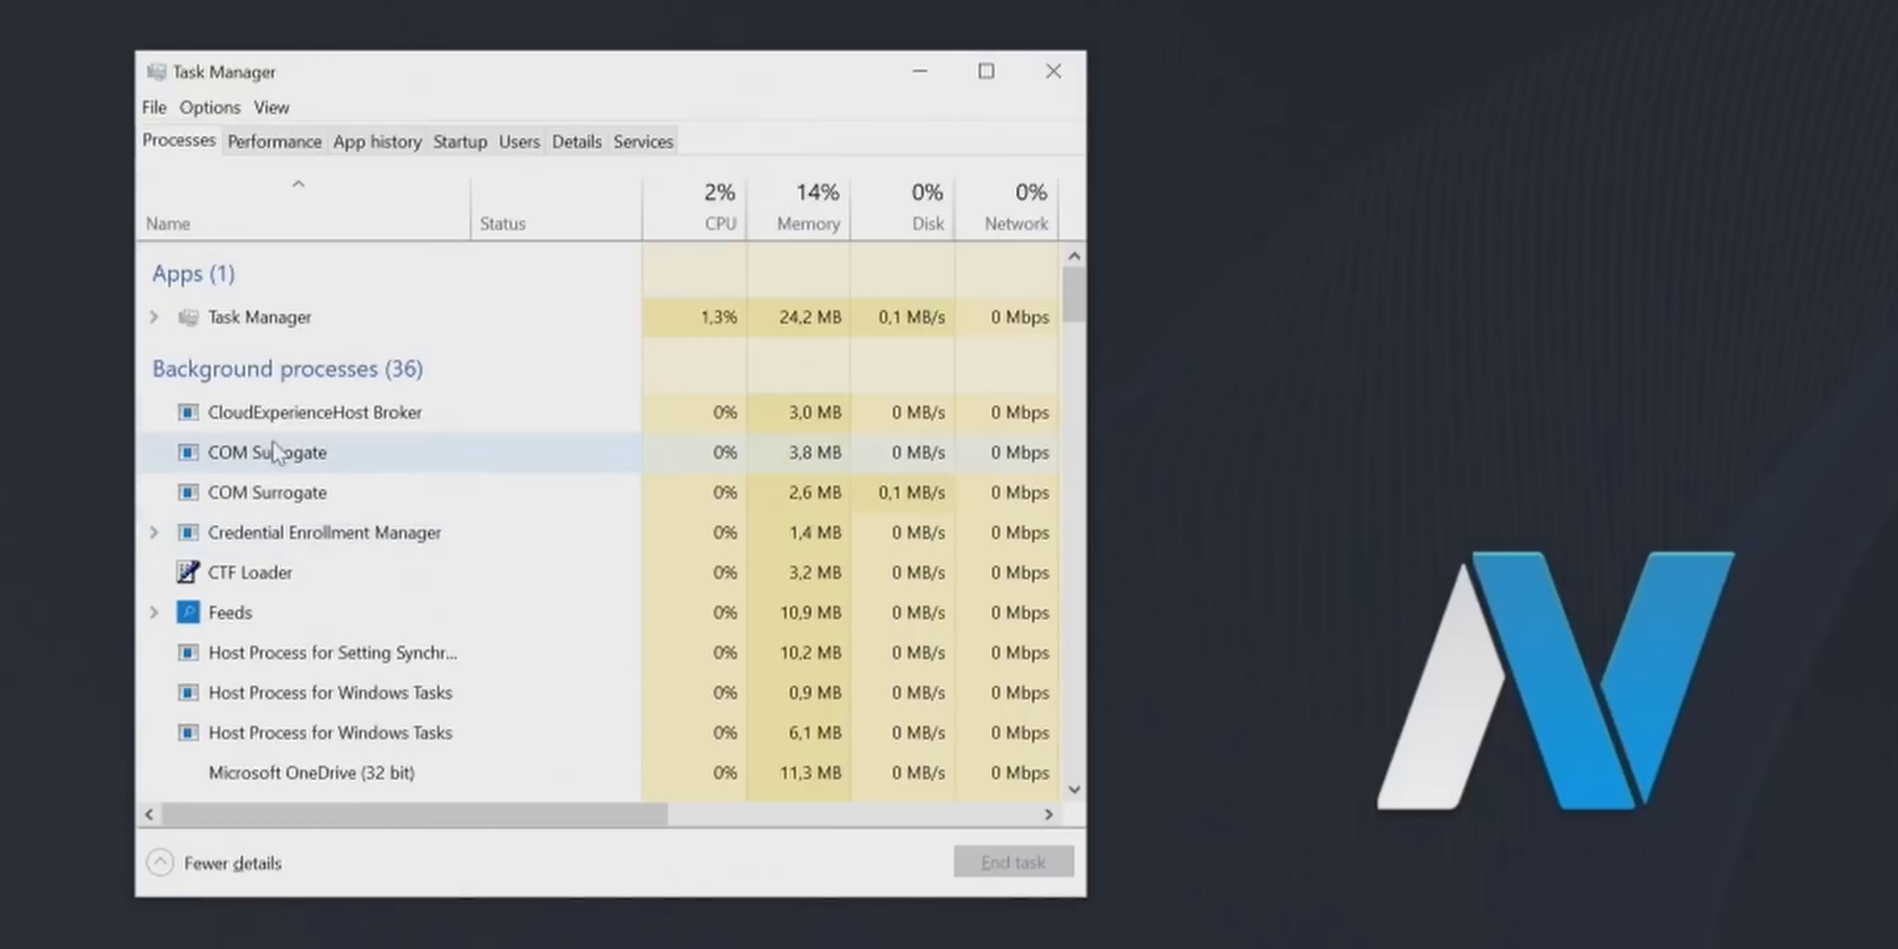
Step: Show Task Manager's Performance > Memory details, revealing RAM at 2133 MHz
click(274, 141)
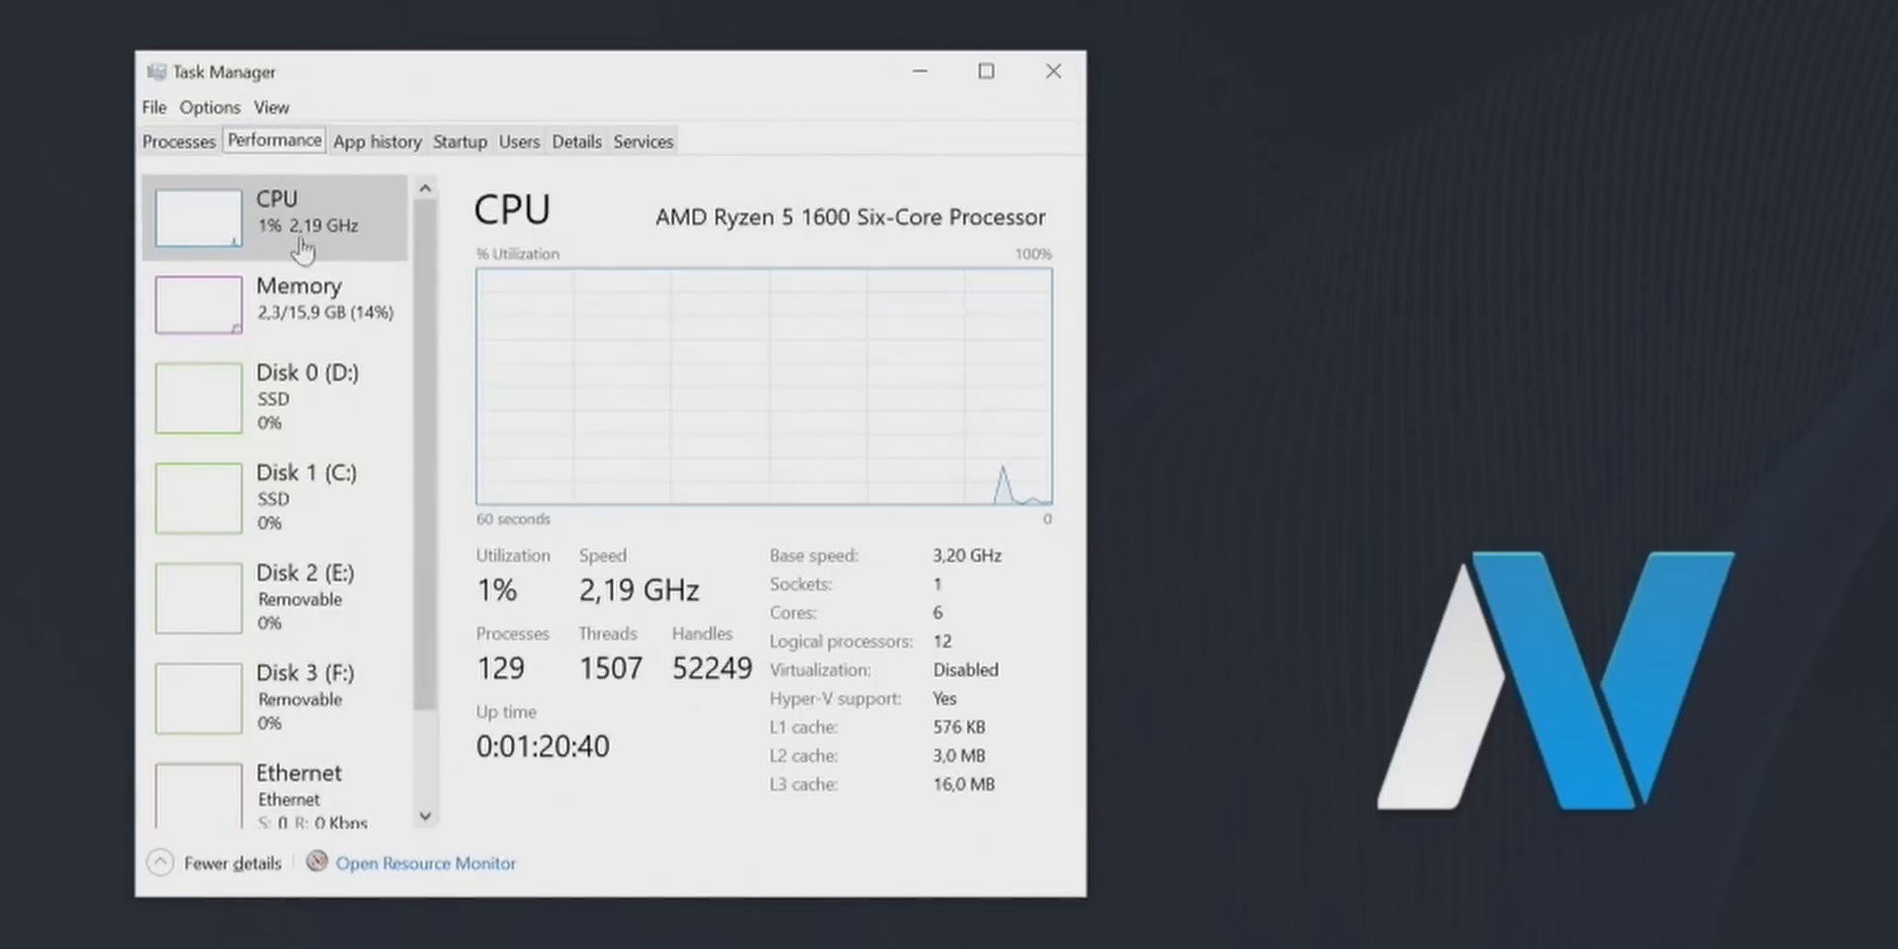
click(297, 303)
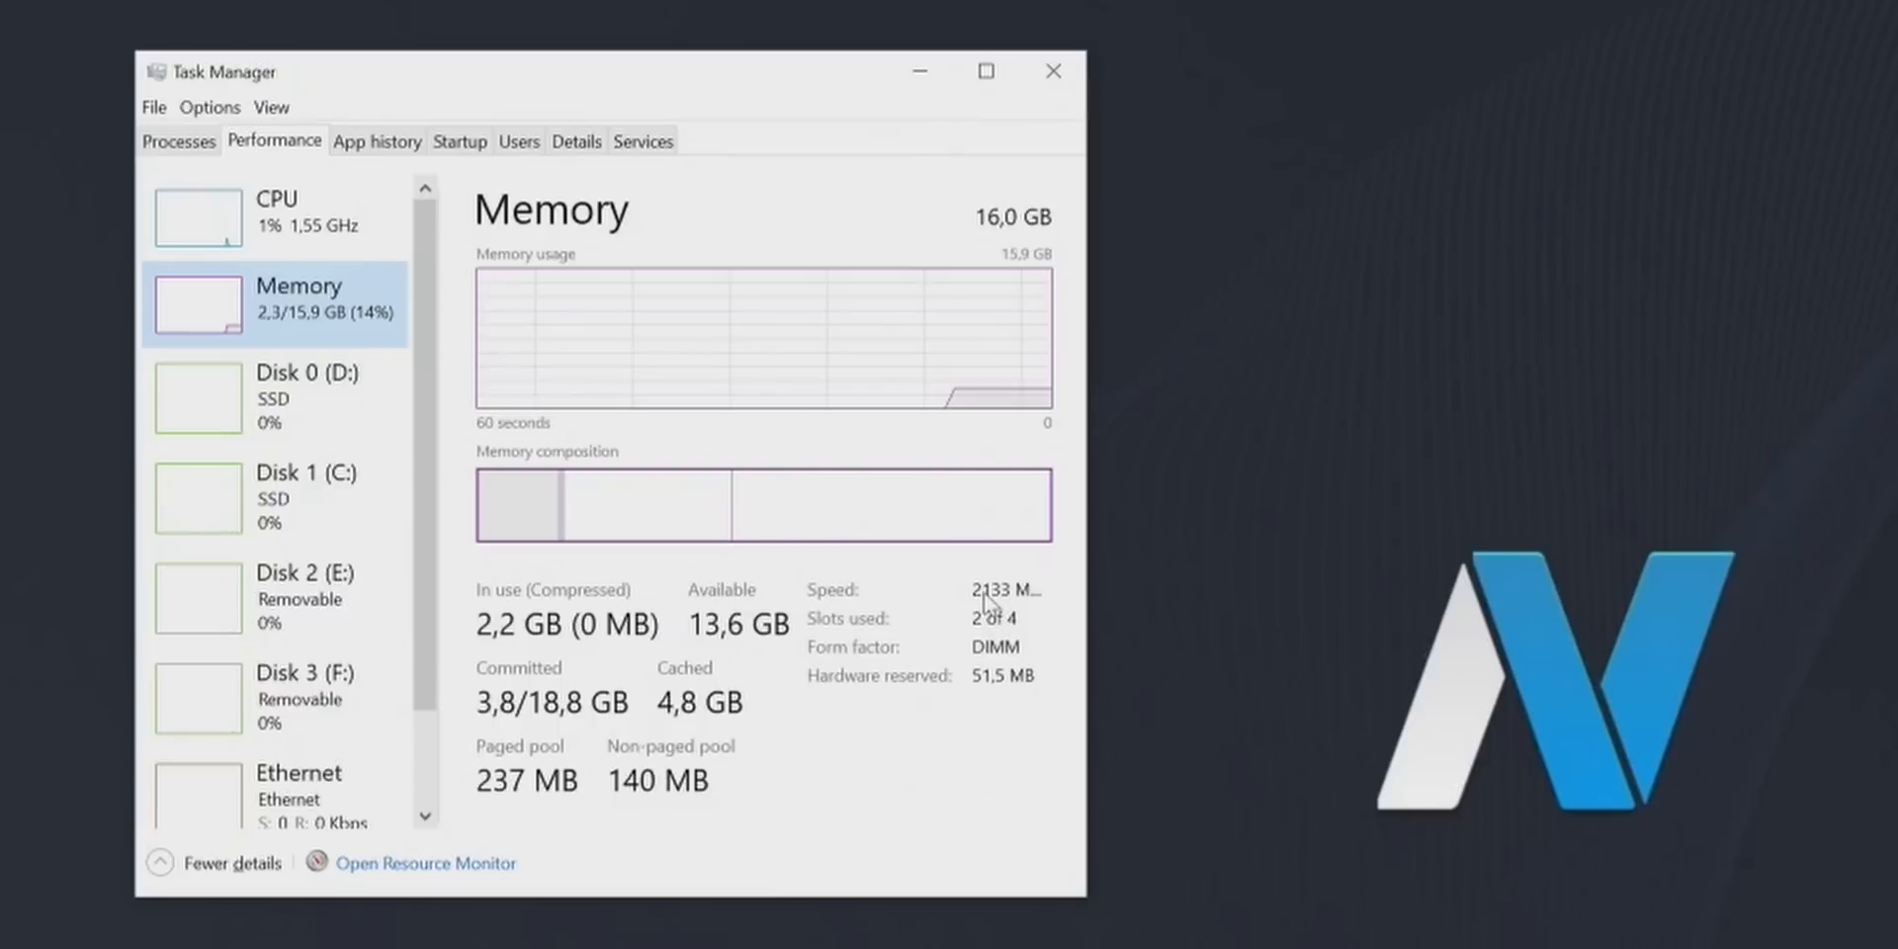
mouse_move(1041, 604)
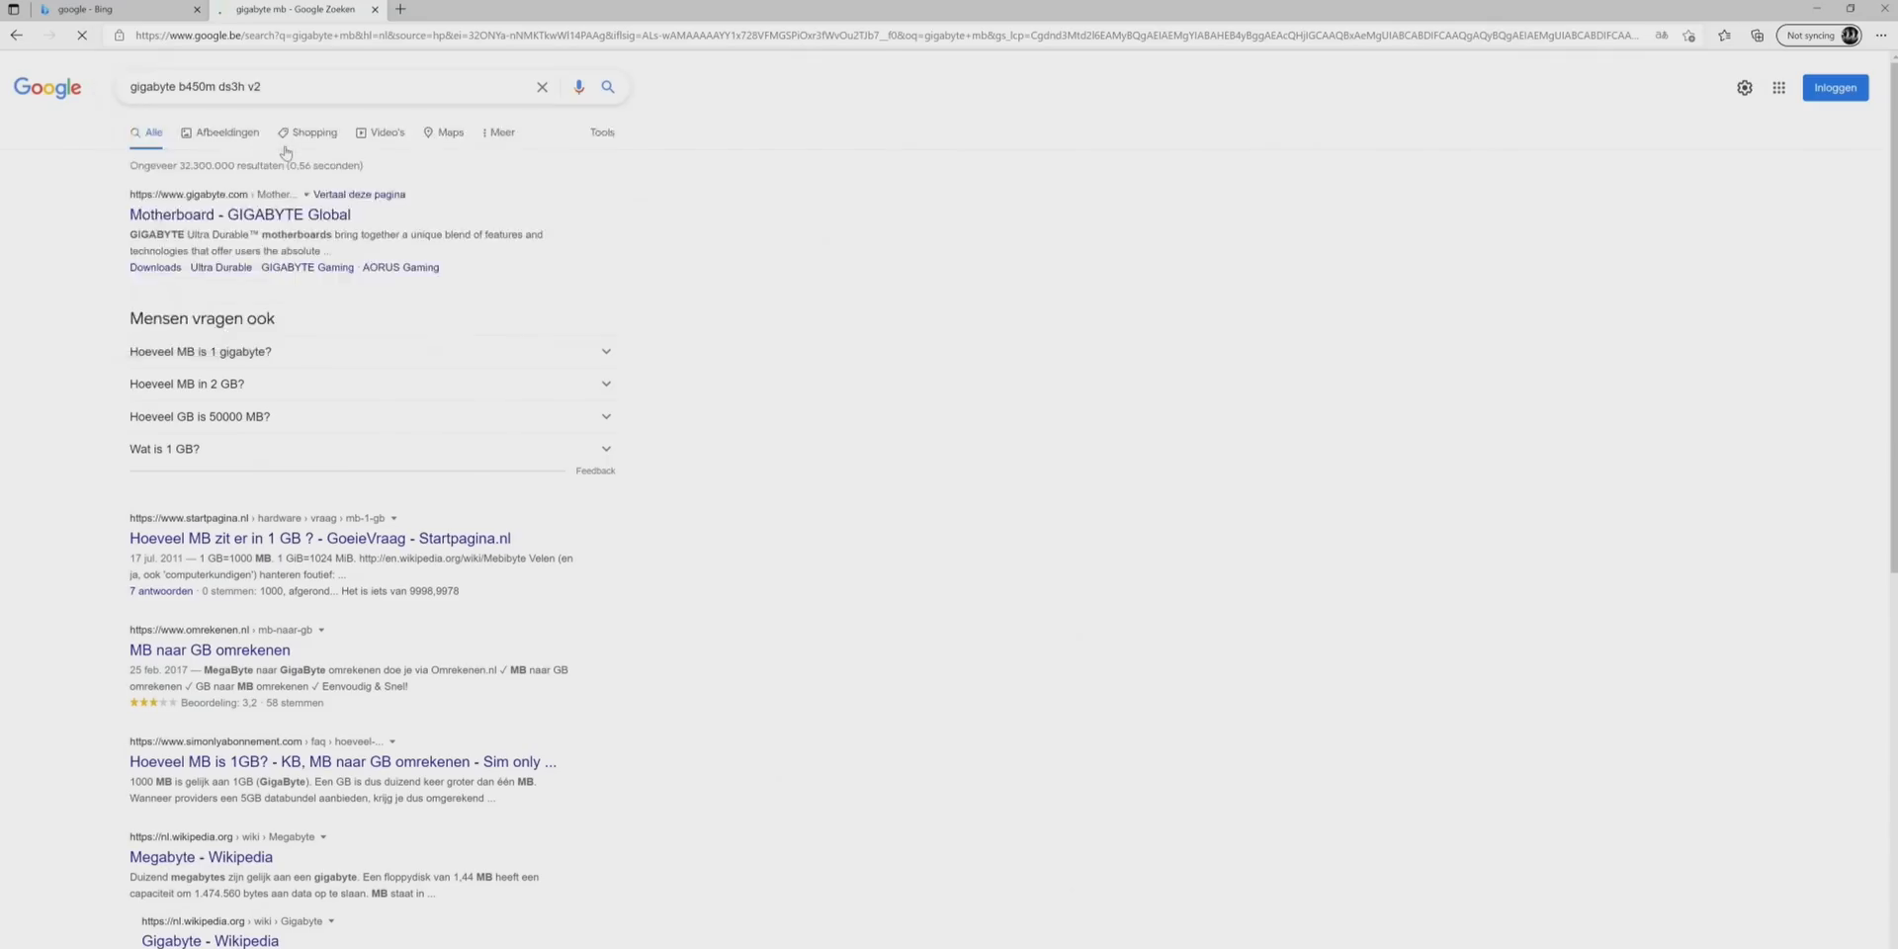
Step: Search for 'gigabyte b450m ds3h v2' to reach Gigabyte's driver downloads
key(Enter)
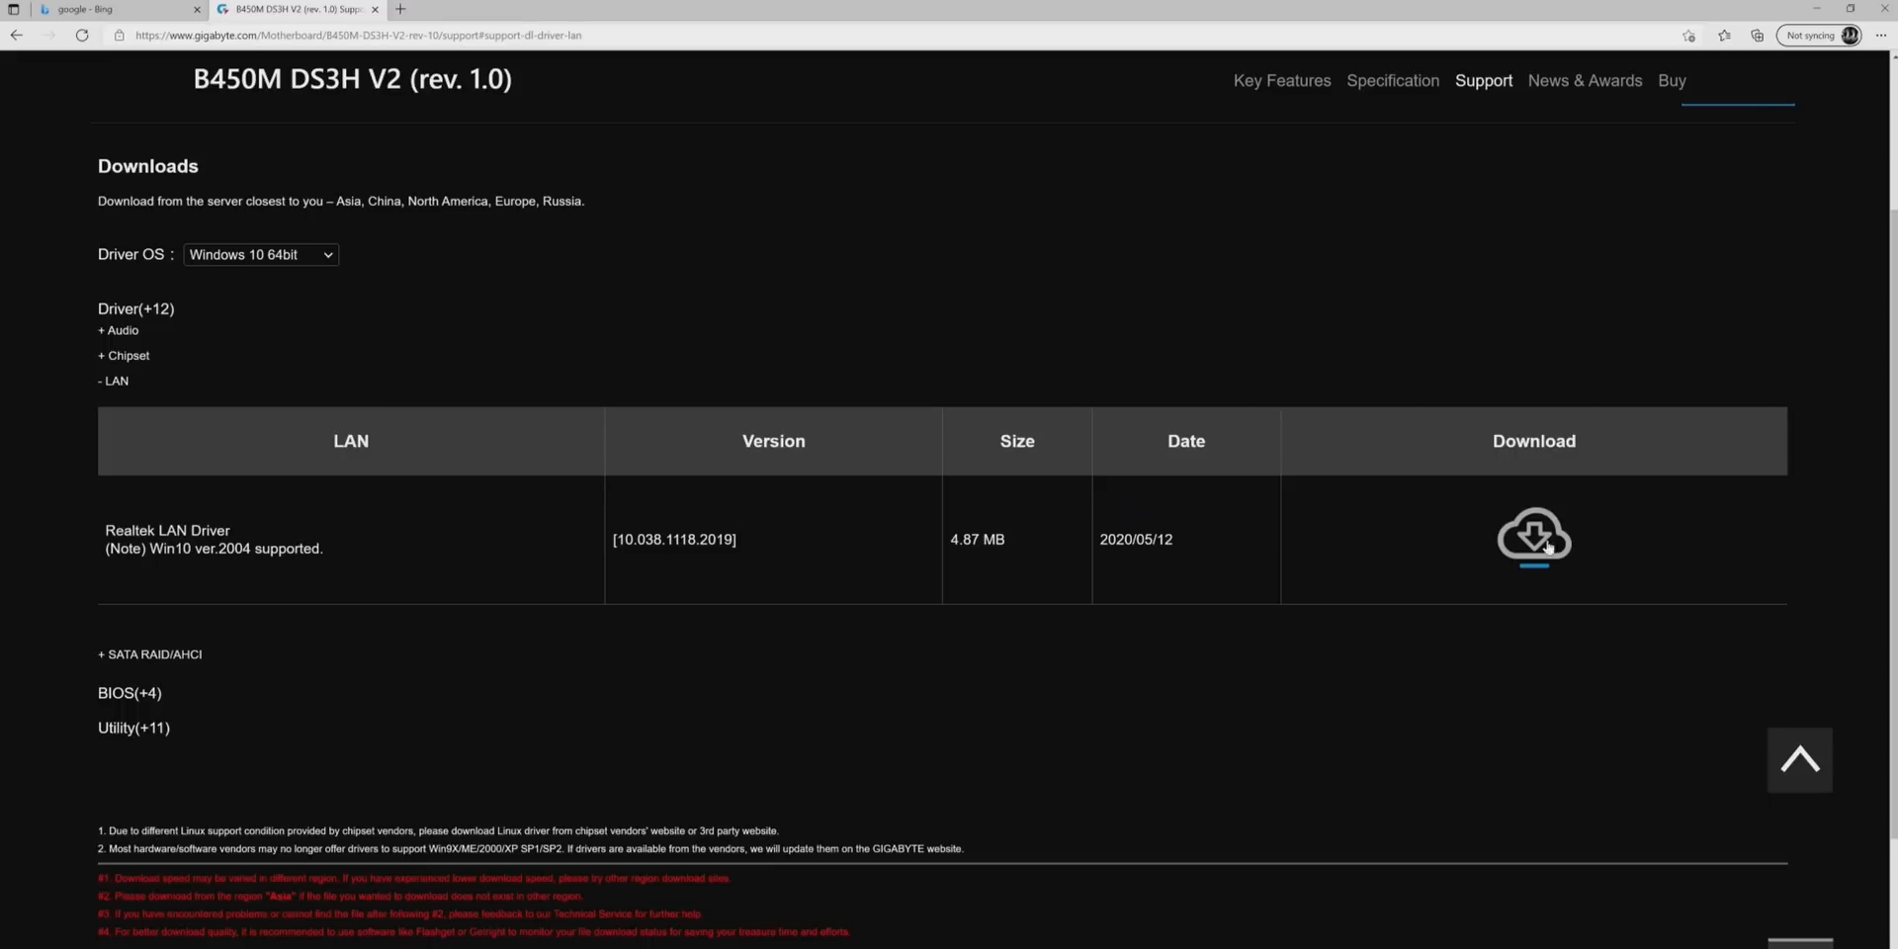
Step: Extract the chipset driver zip and accept the NVIDIA v496.49 driver extraction folder
right_click(545, 304)
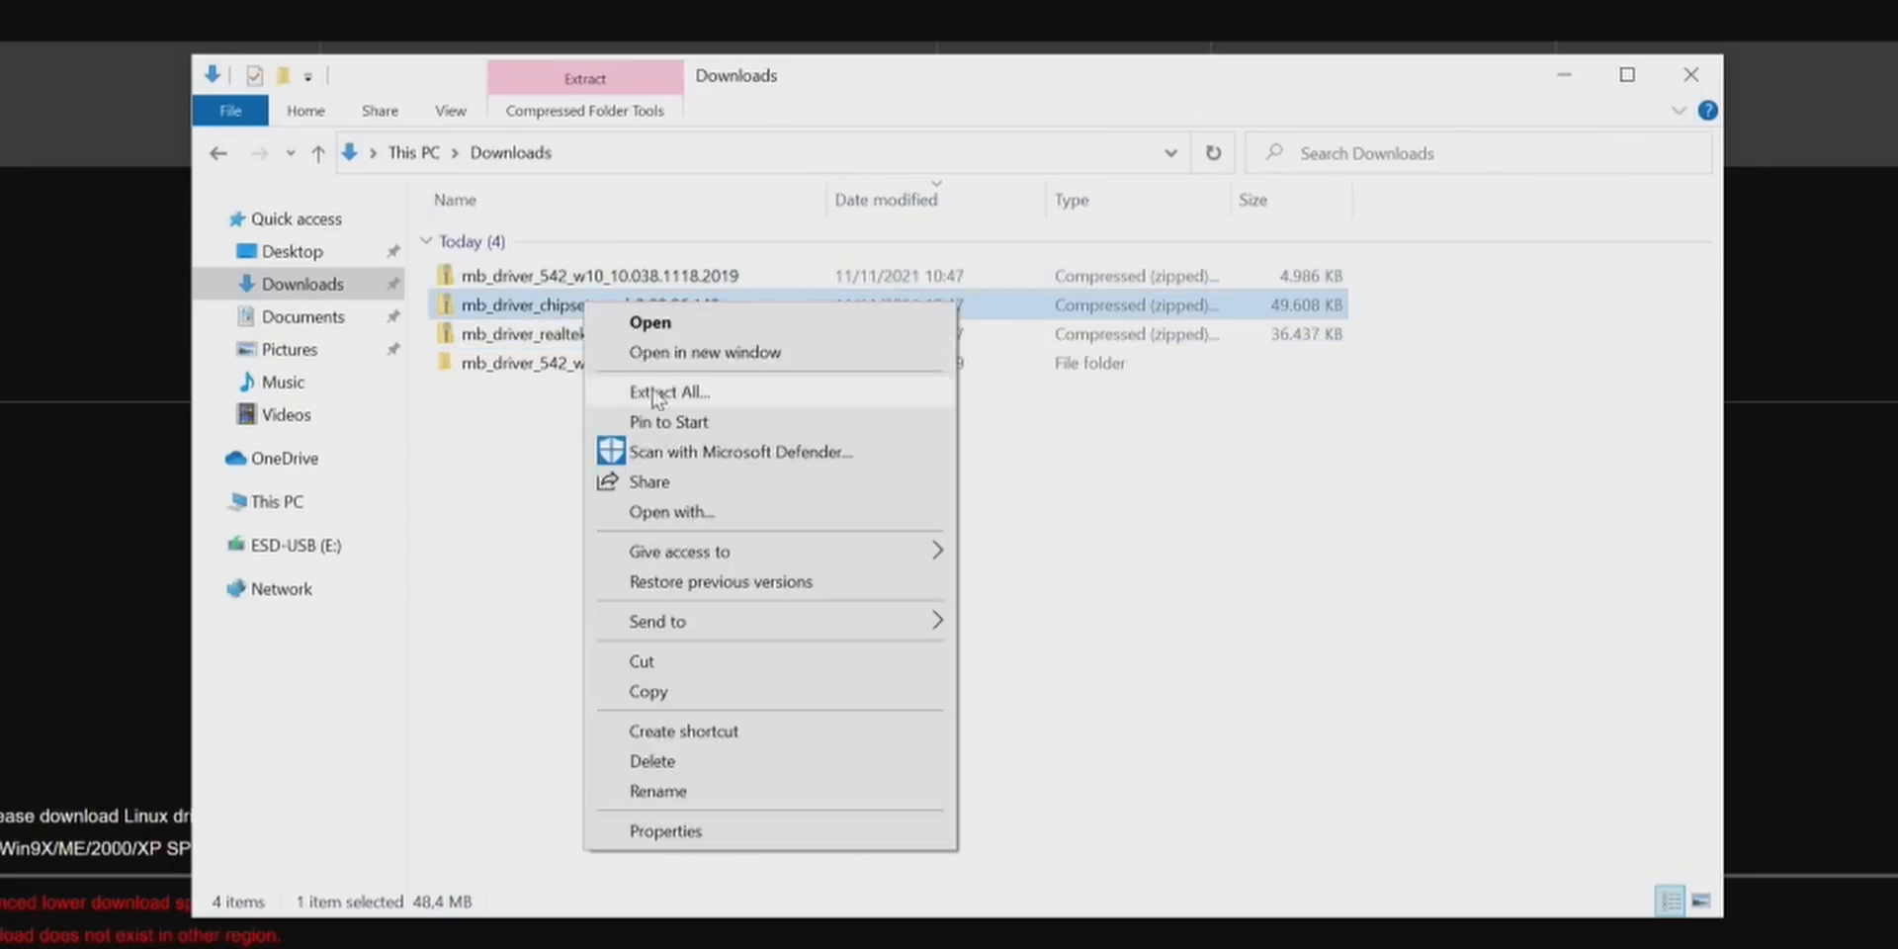
click(668, 392)
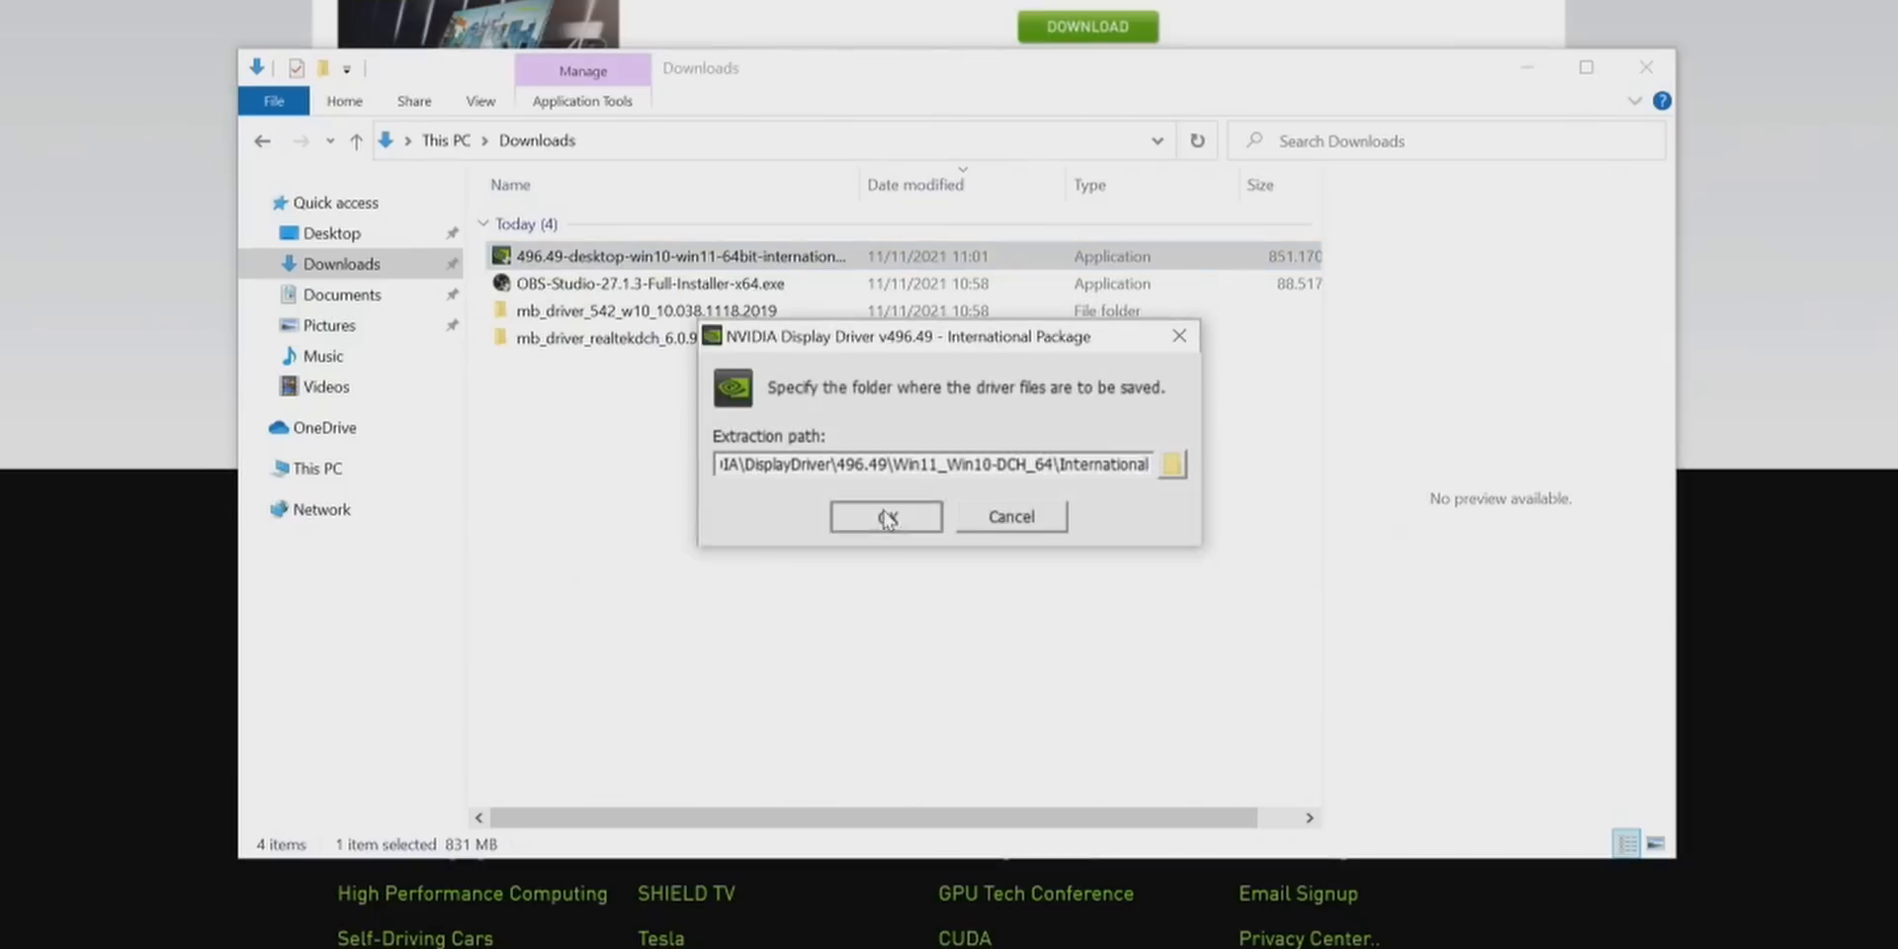
click(884, 517)
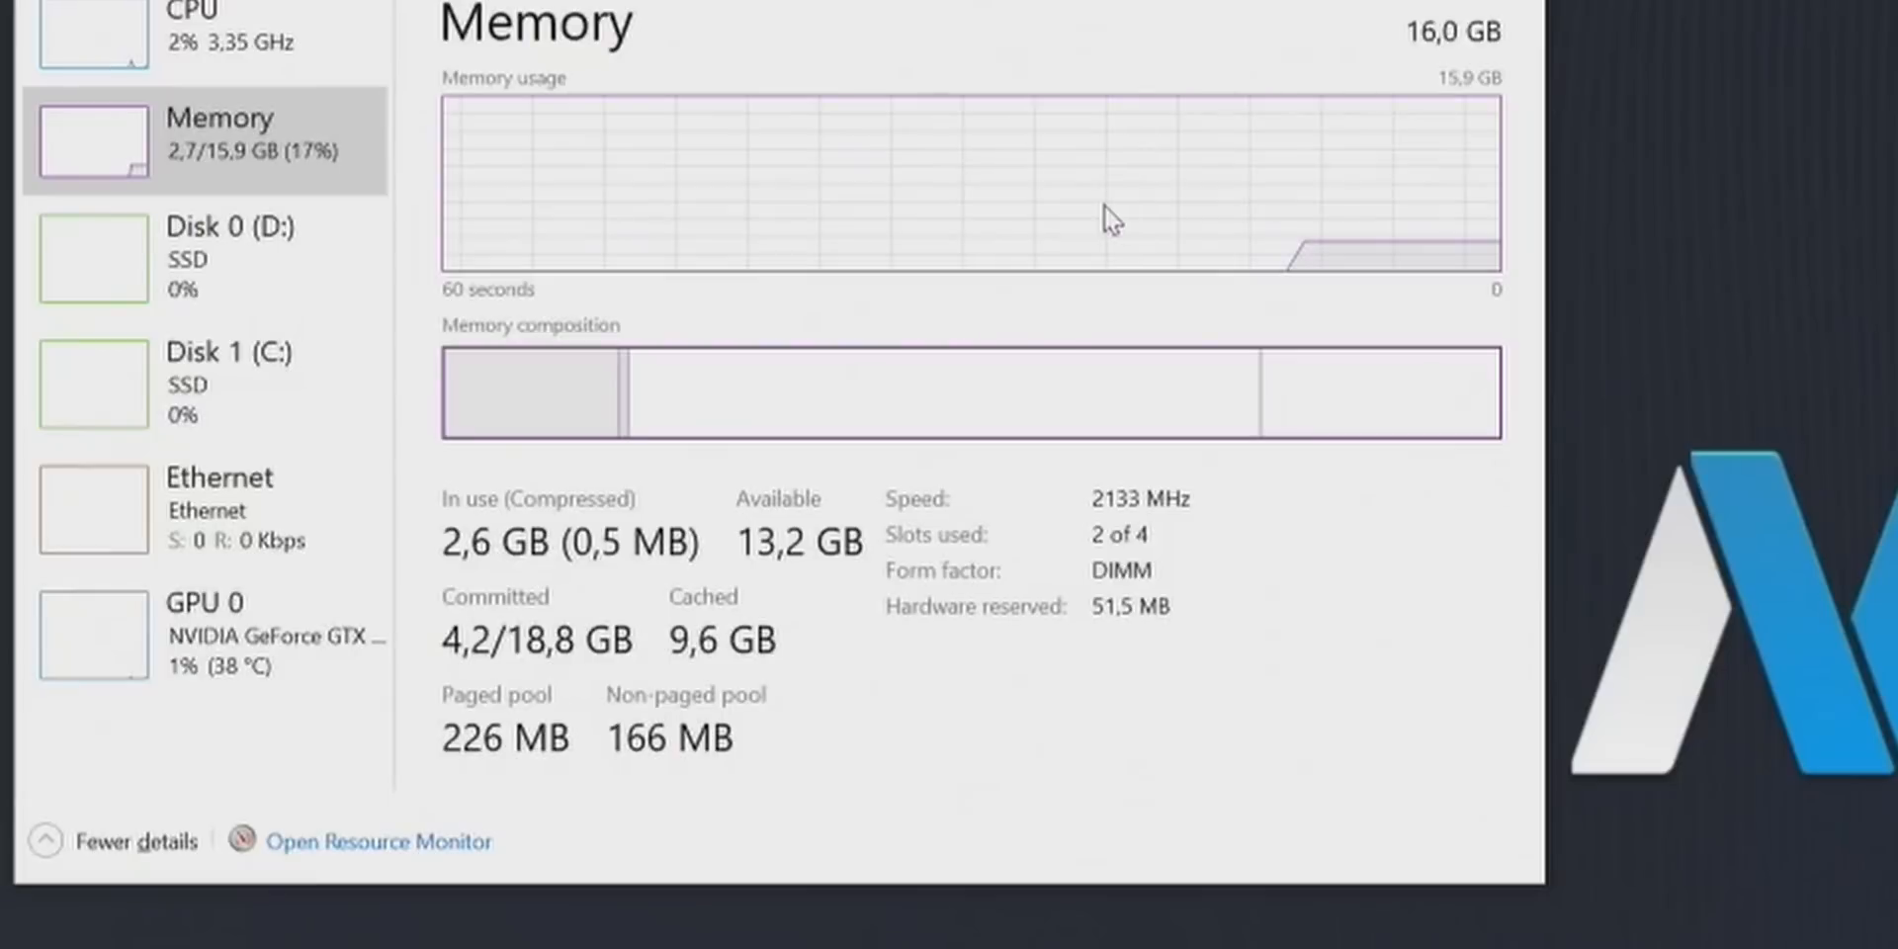
mouse_move(1180, 521)
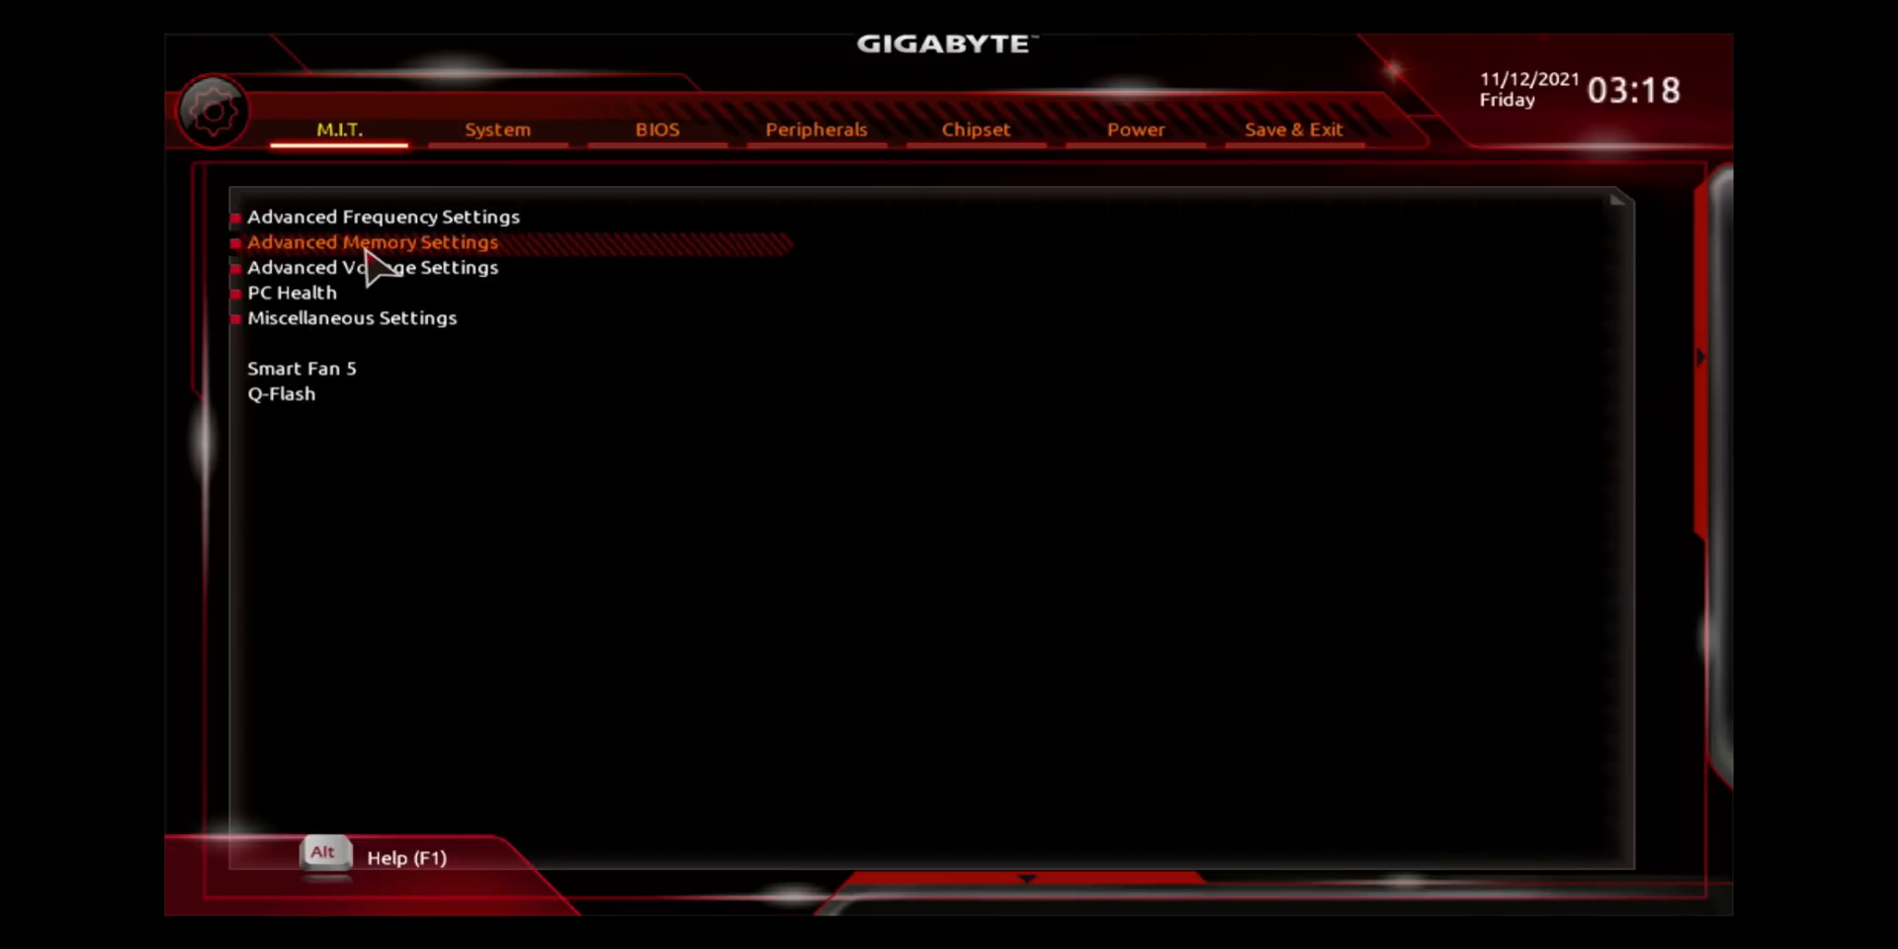
Step: Enable X.M.P. in Advanced Memory Settings, then save the BIOS configuration and reset
click(371, 242)
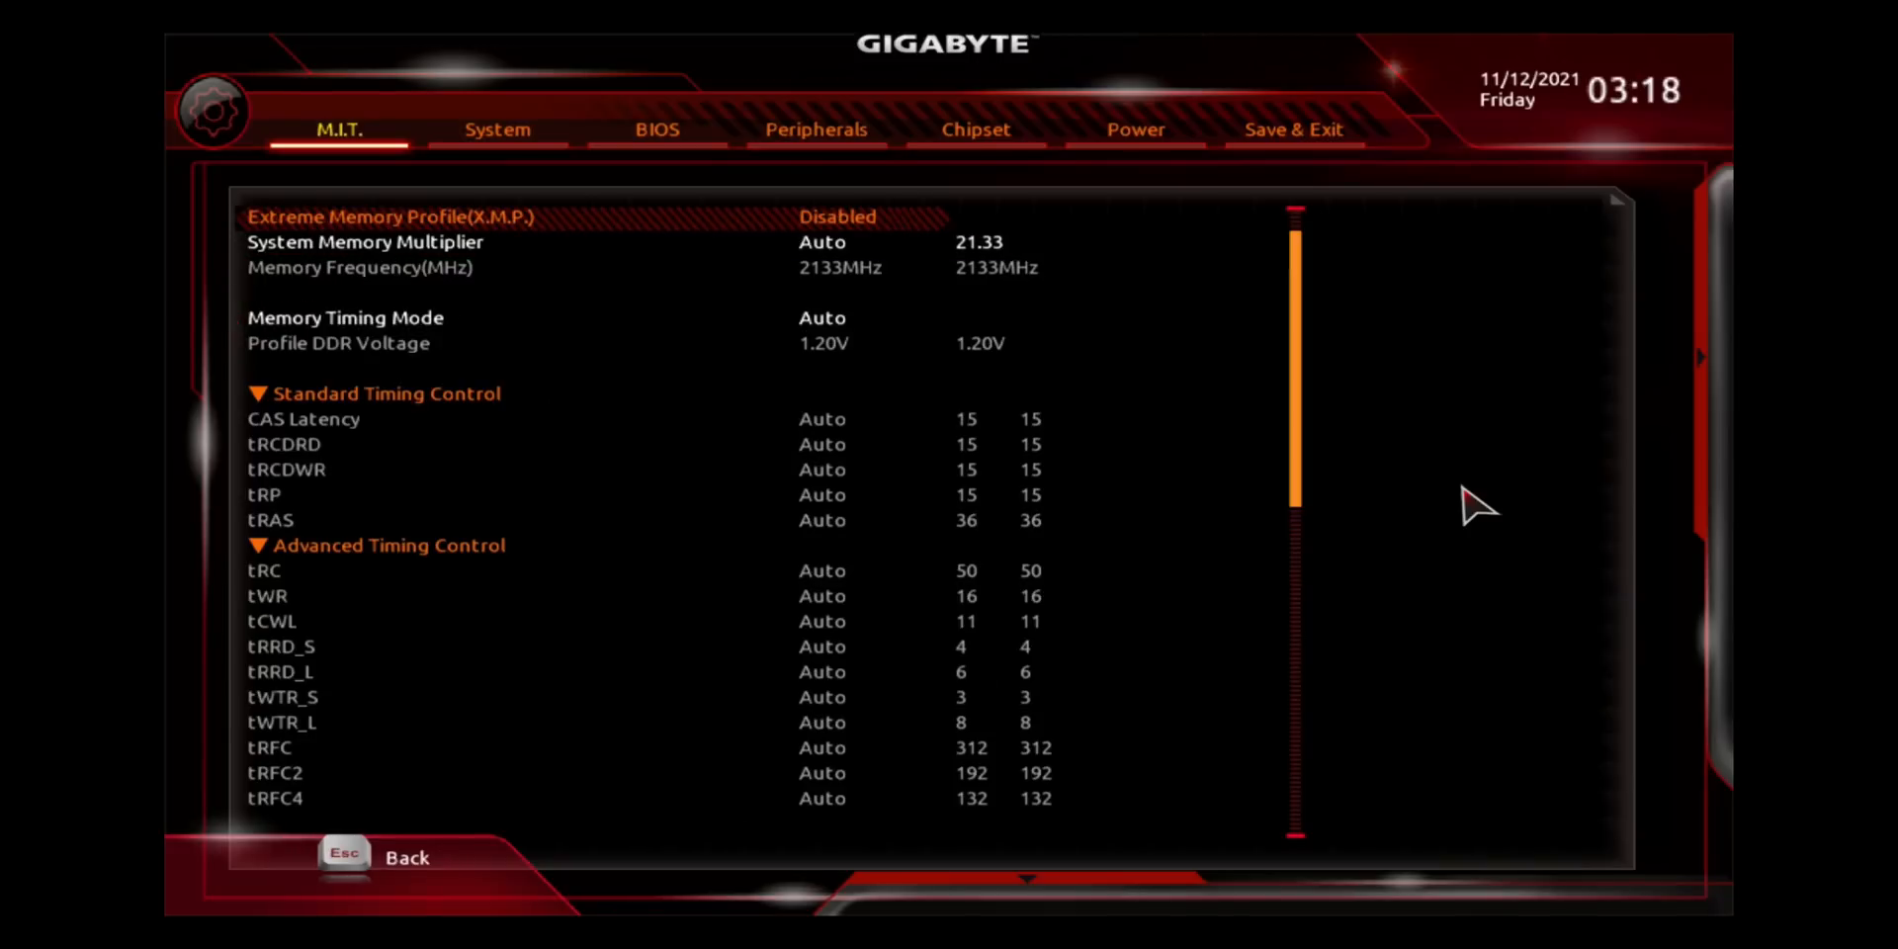
click(837, 217)
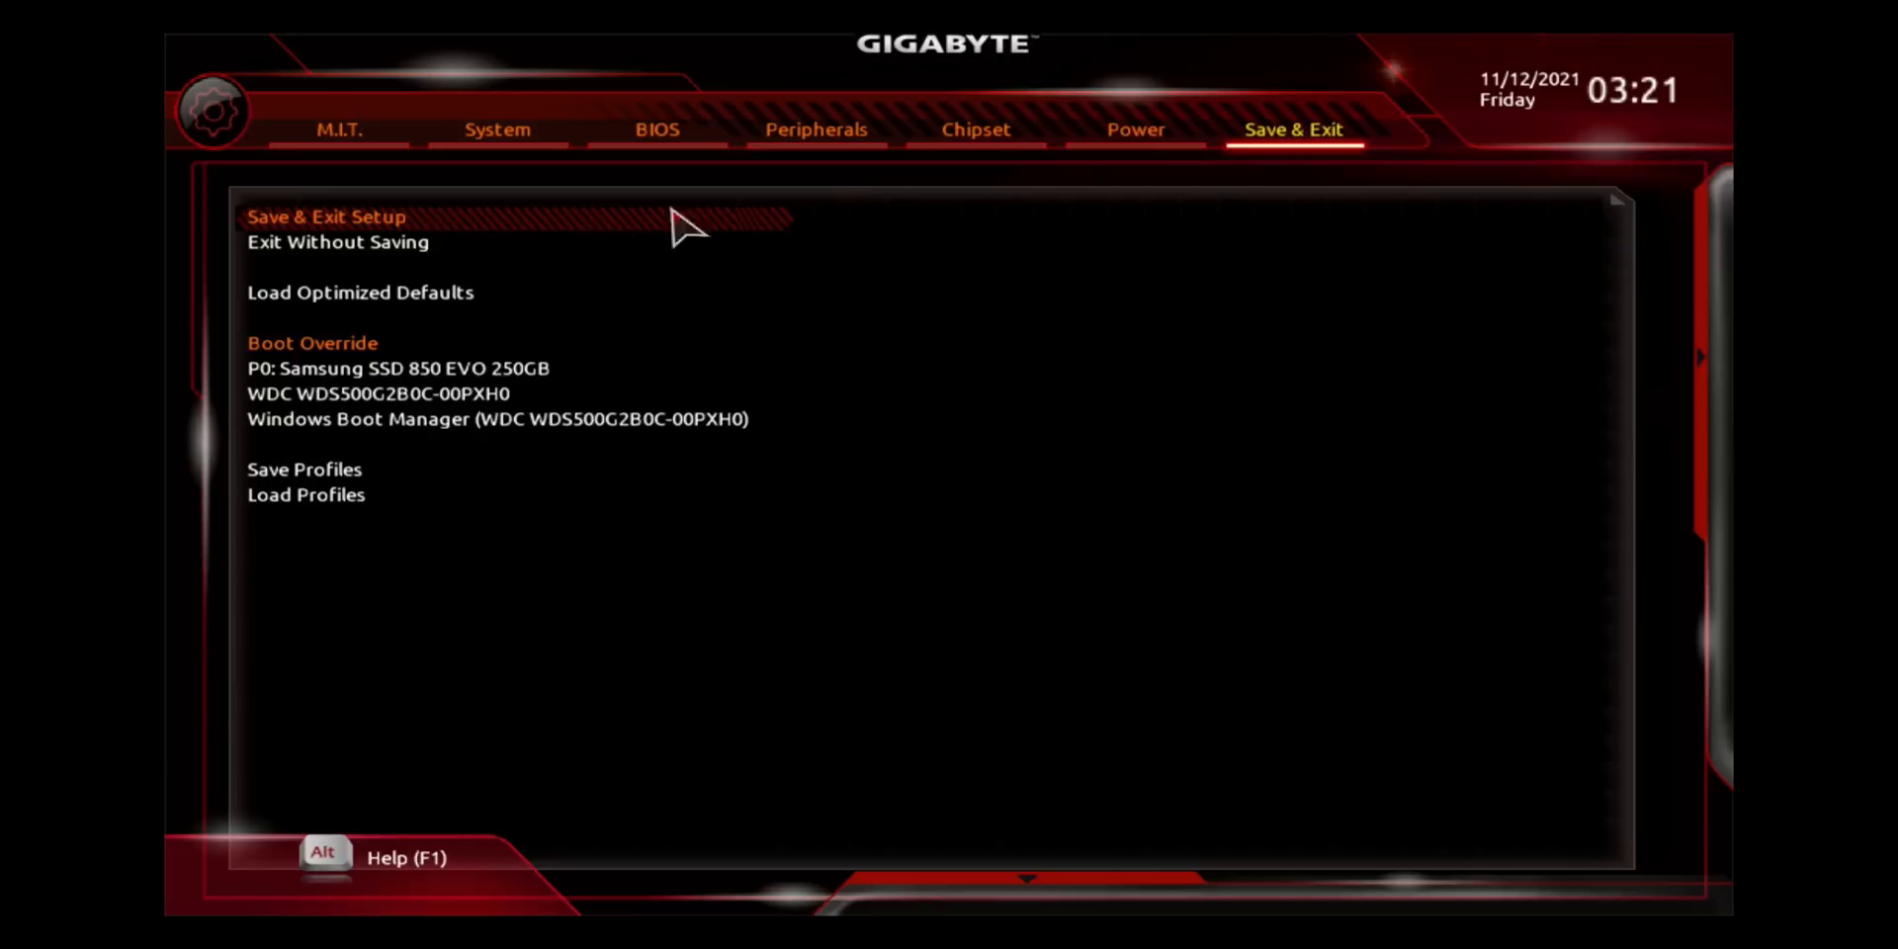
click(327, 216)
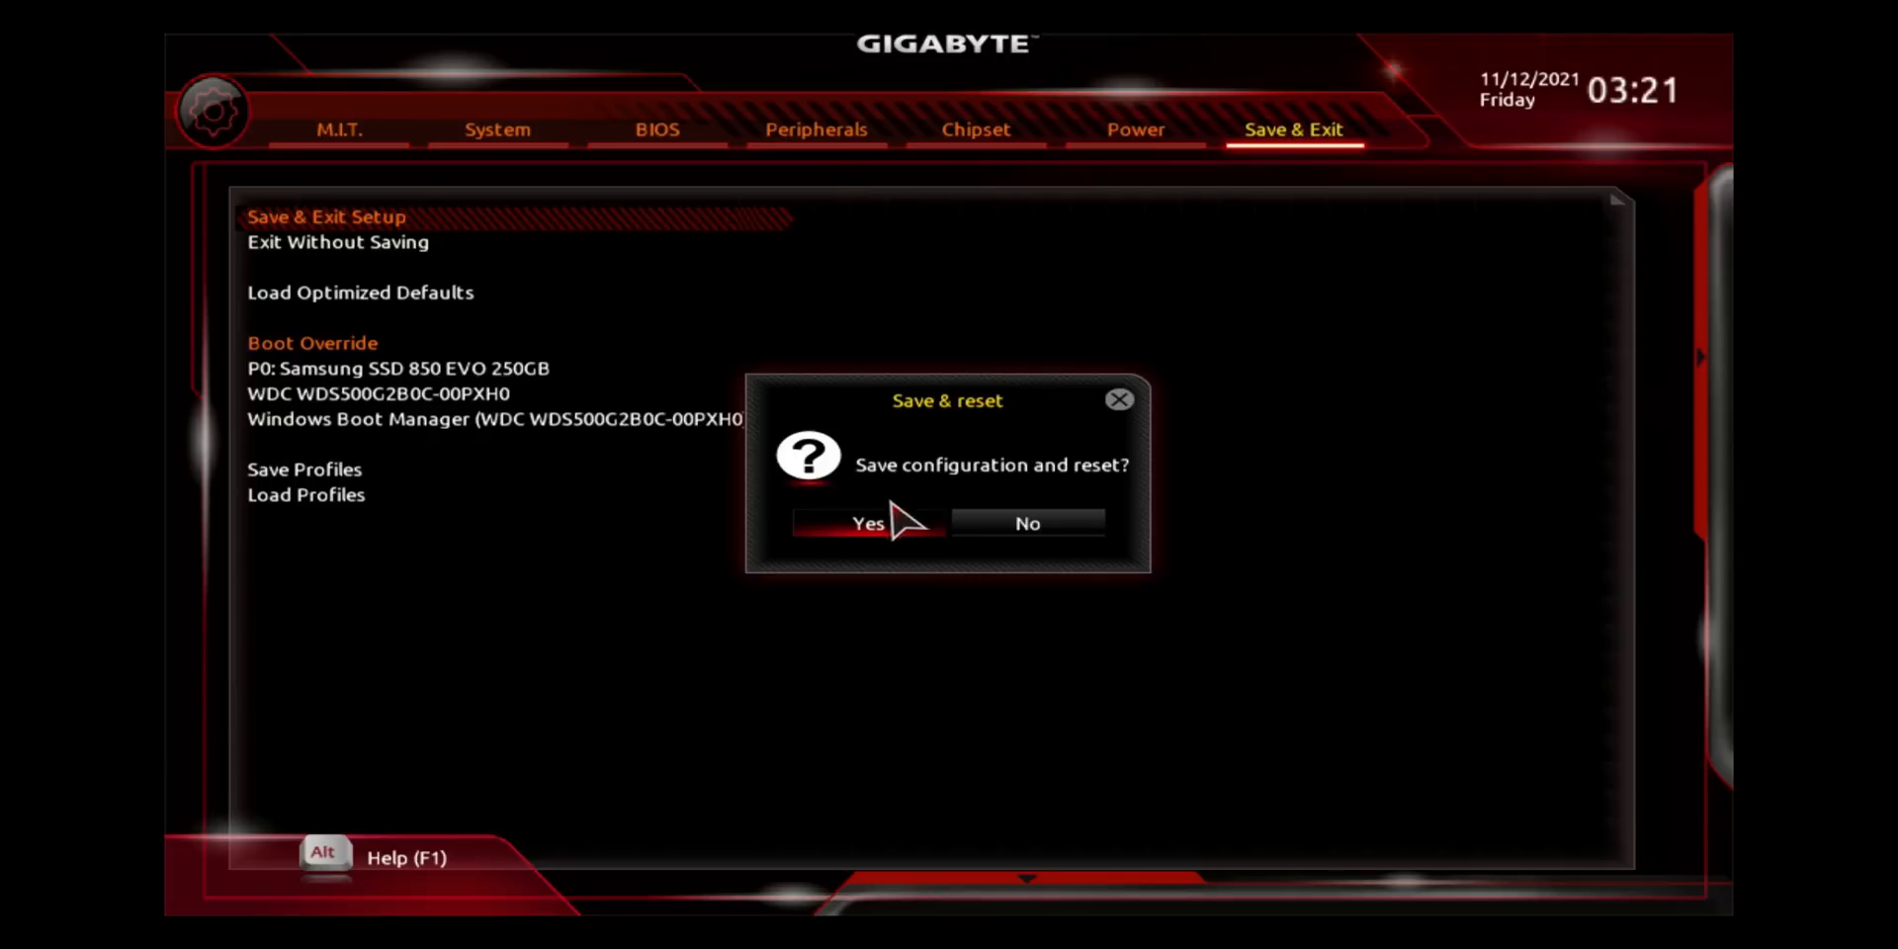
click(866, 522)
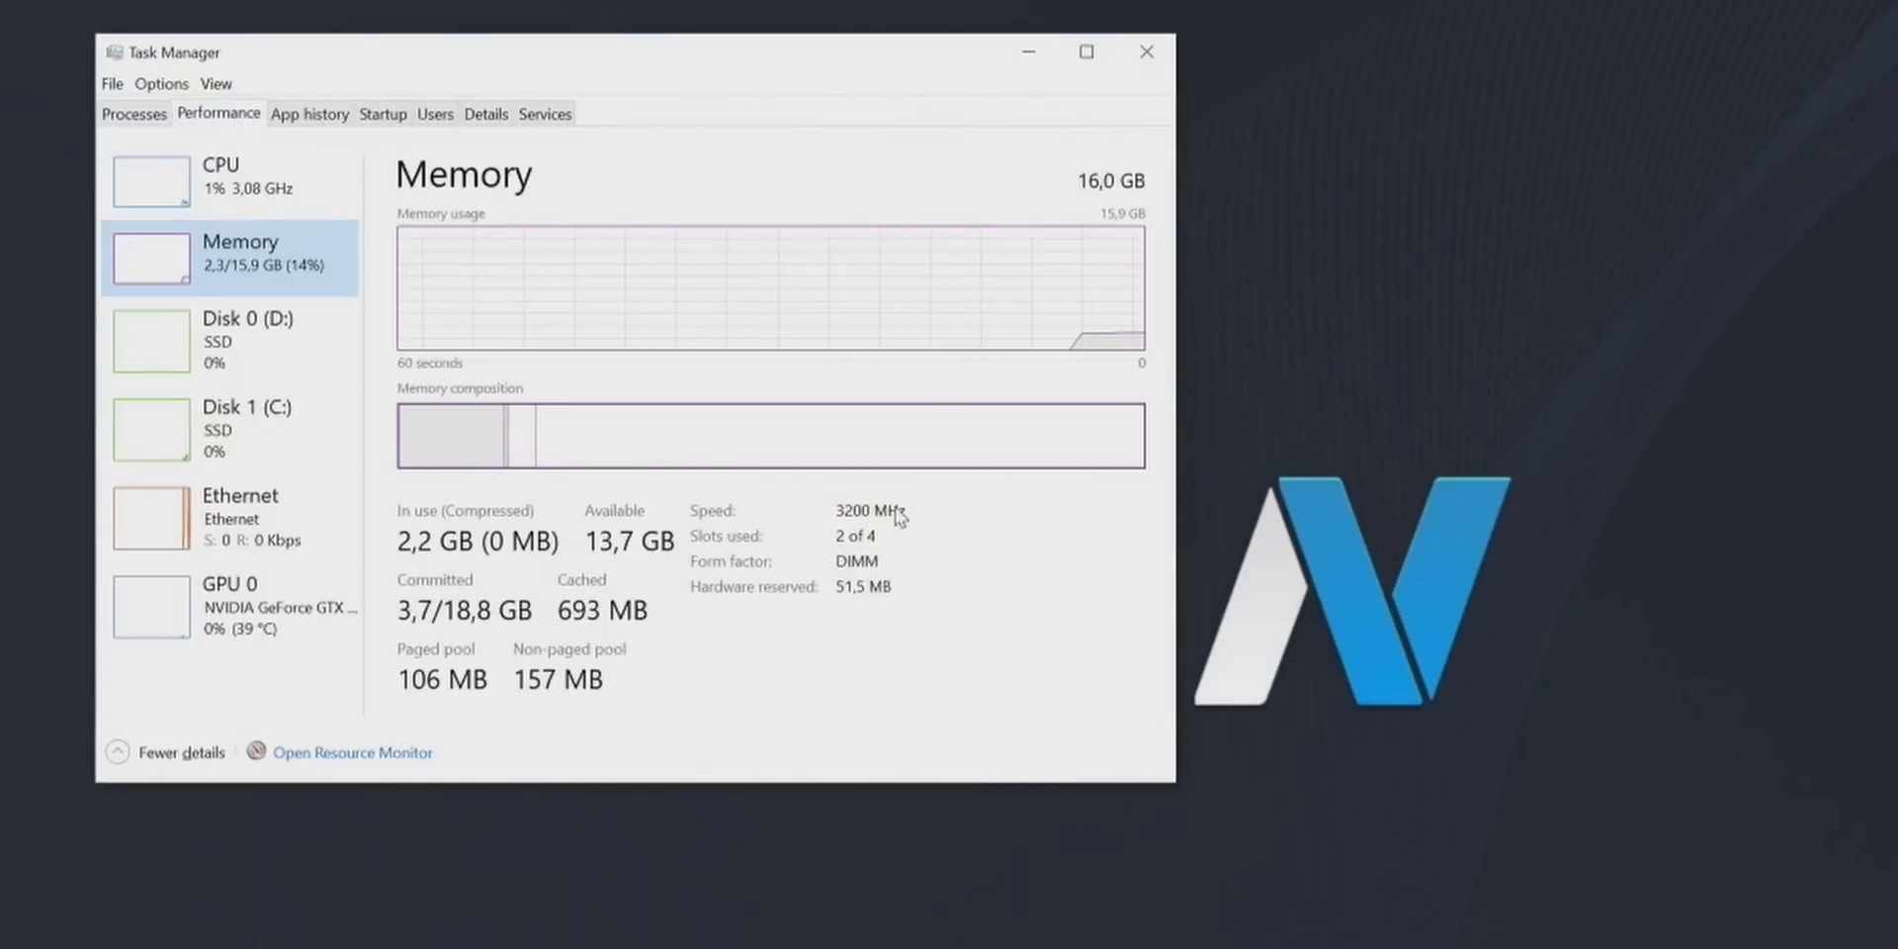